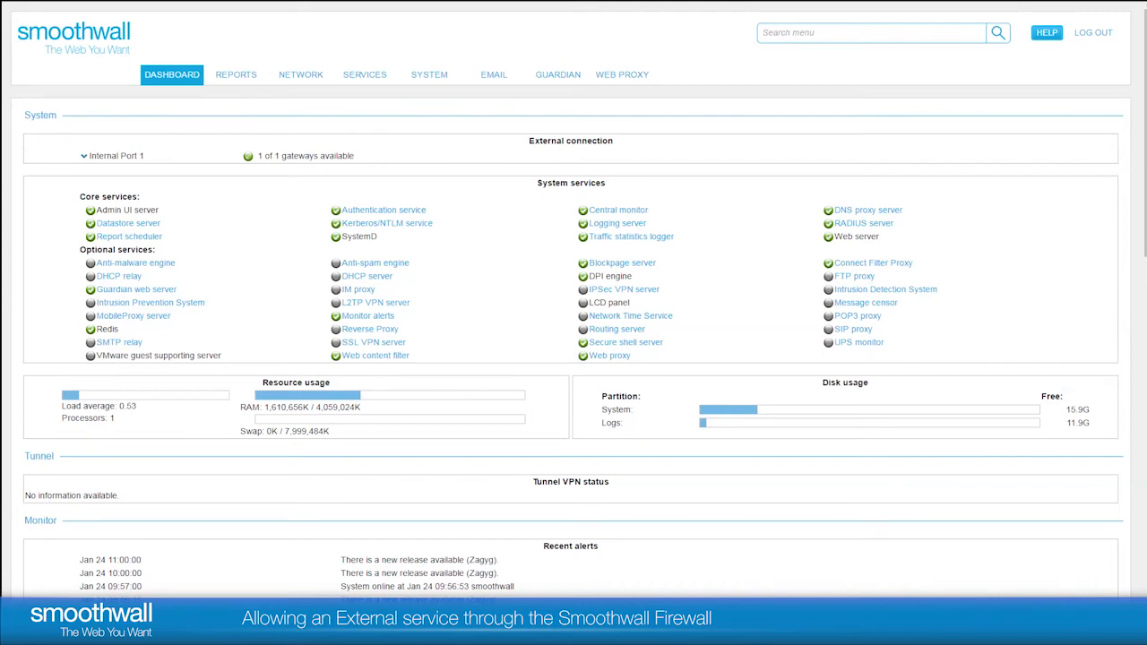
- Go from the dashboard to the Network firewall rules list
click(558, 75)
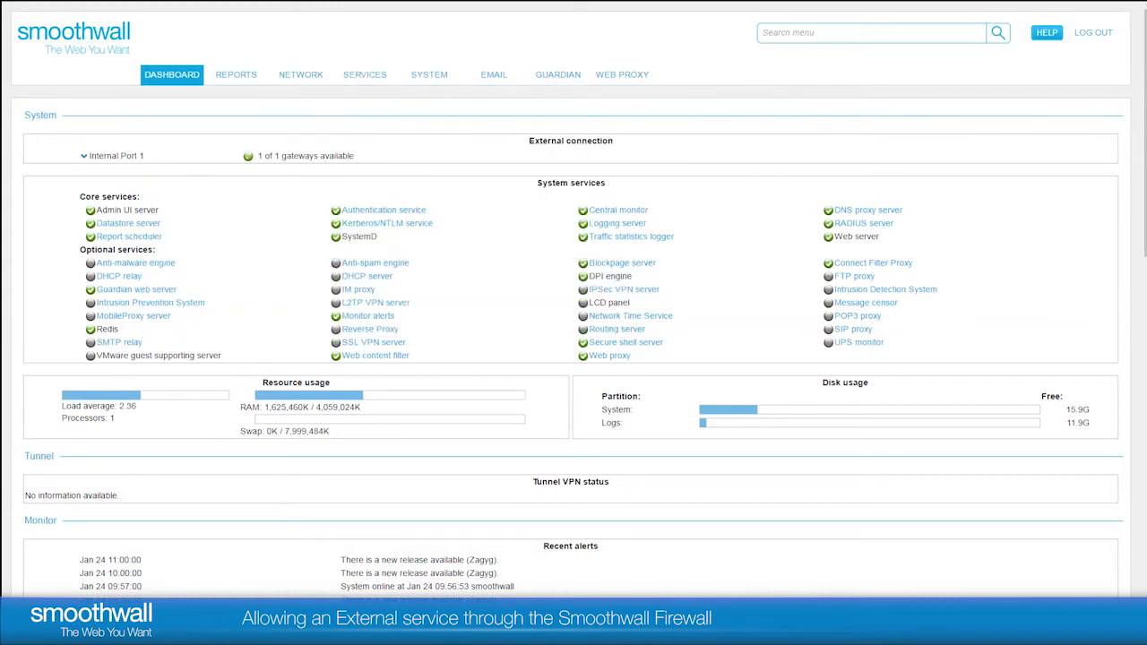
click(301, 76)
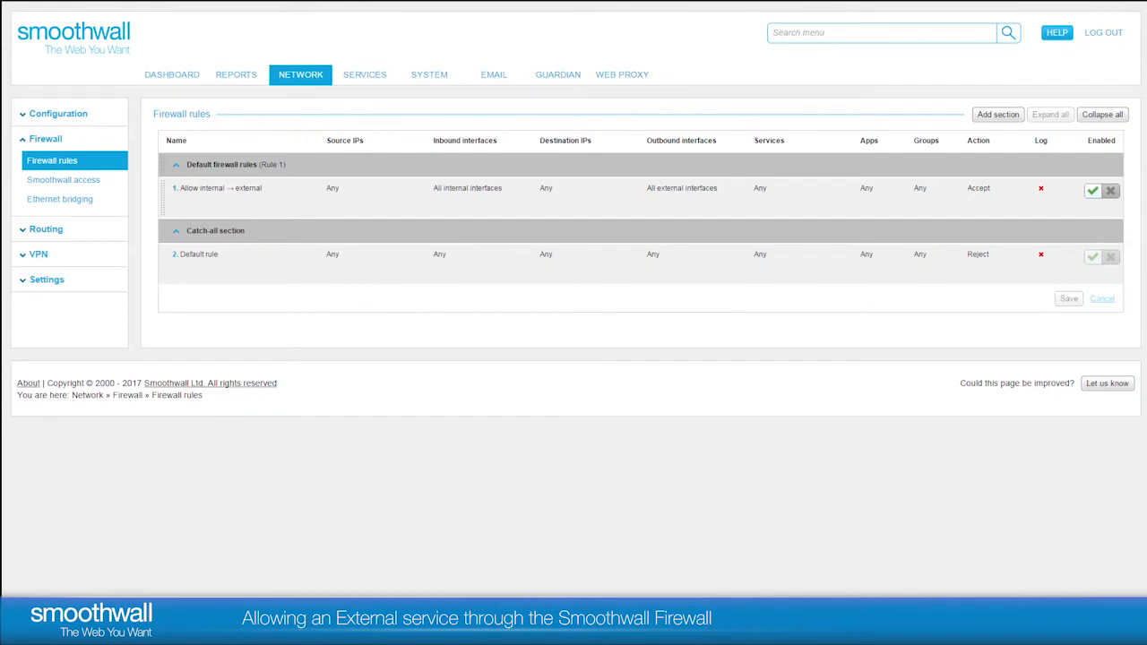
mouse_move(800, 240)
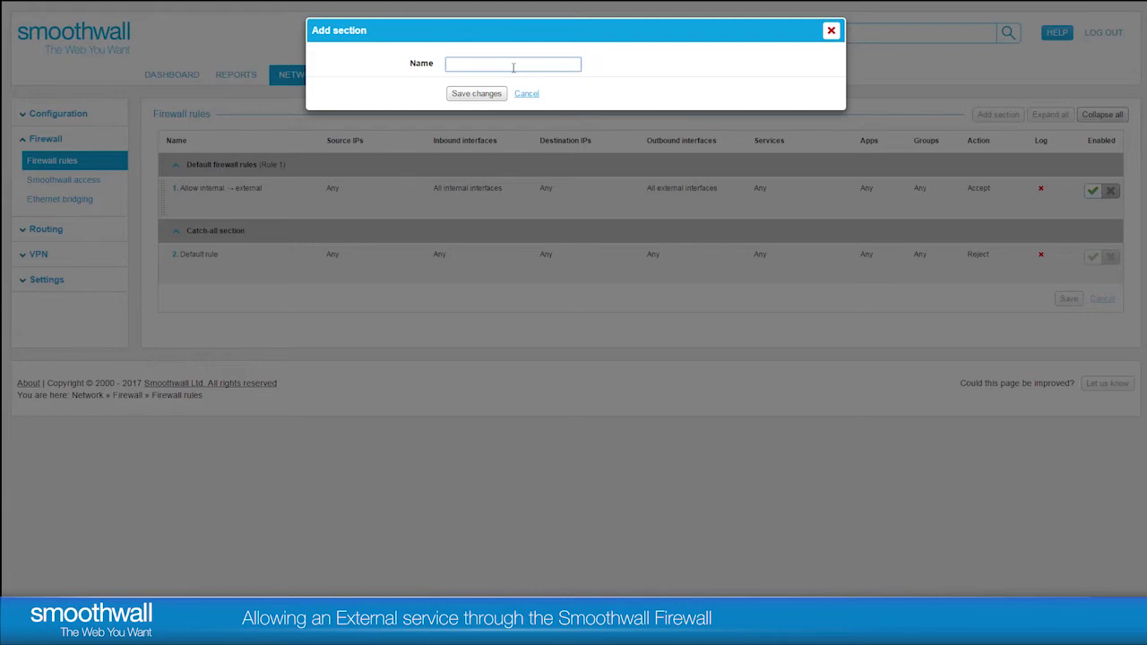
- Name the new section 'Email services' and save it
text(Email)
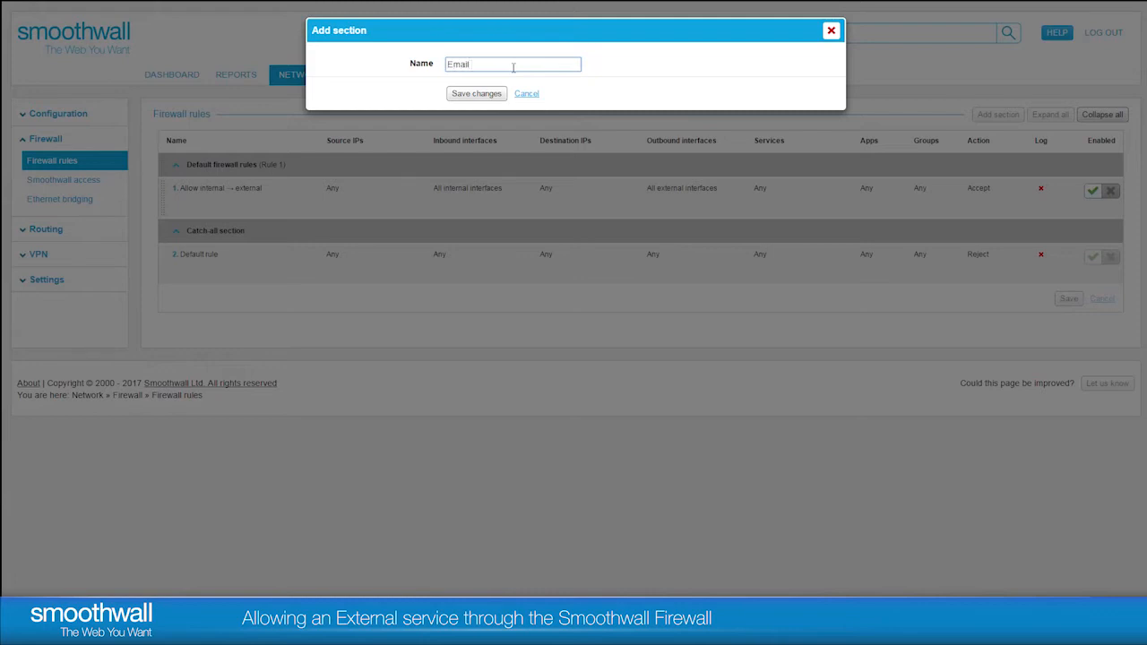
text(services)
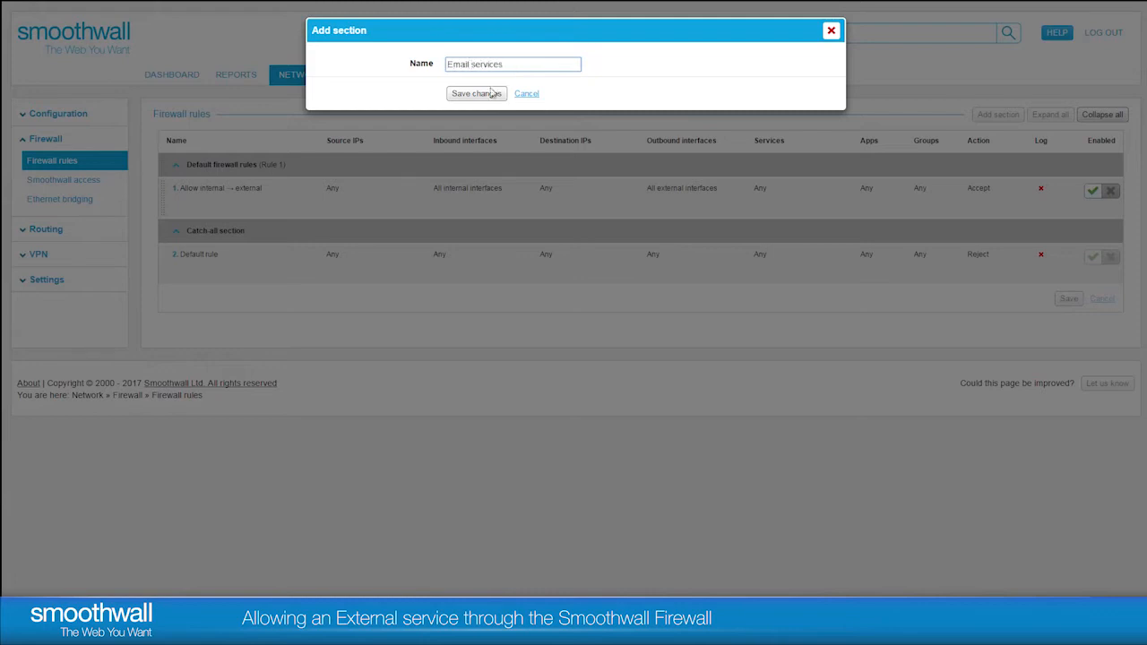
click(477, 93)
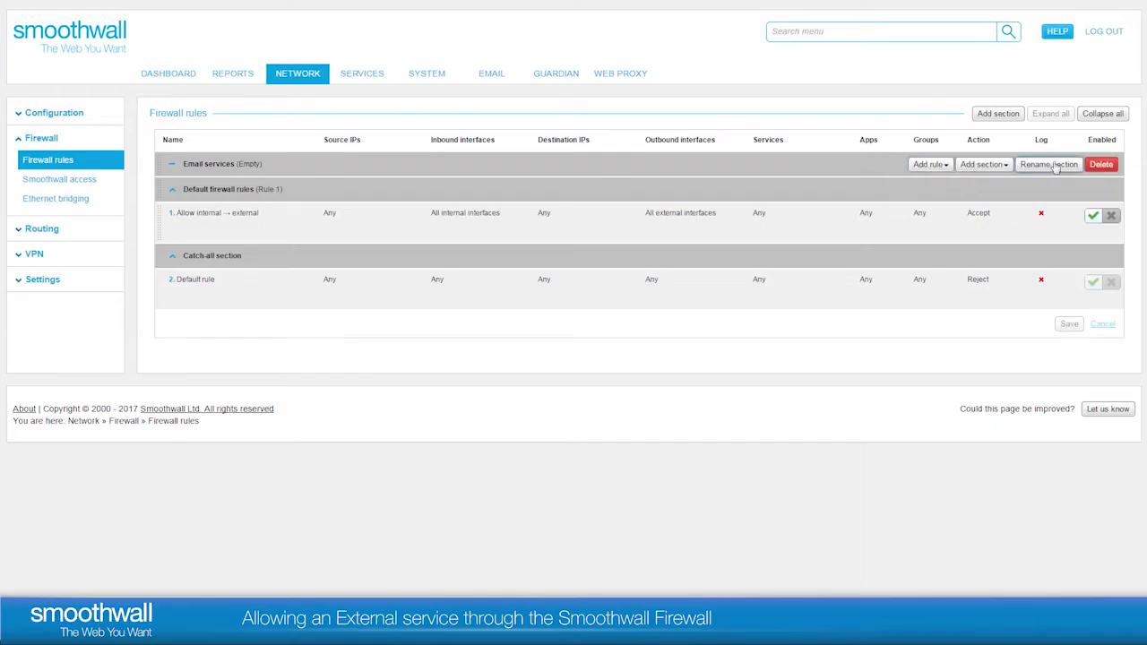
mouse_move(929, 165)
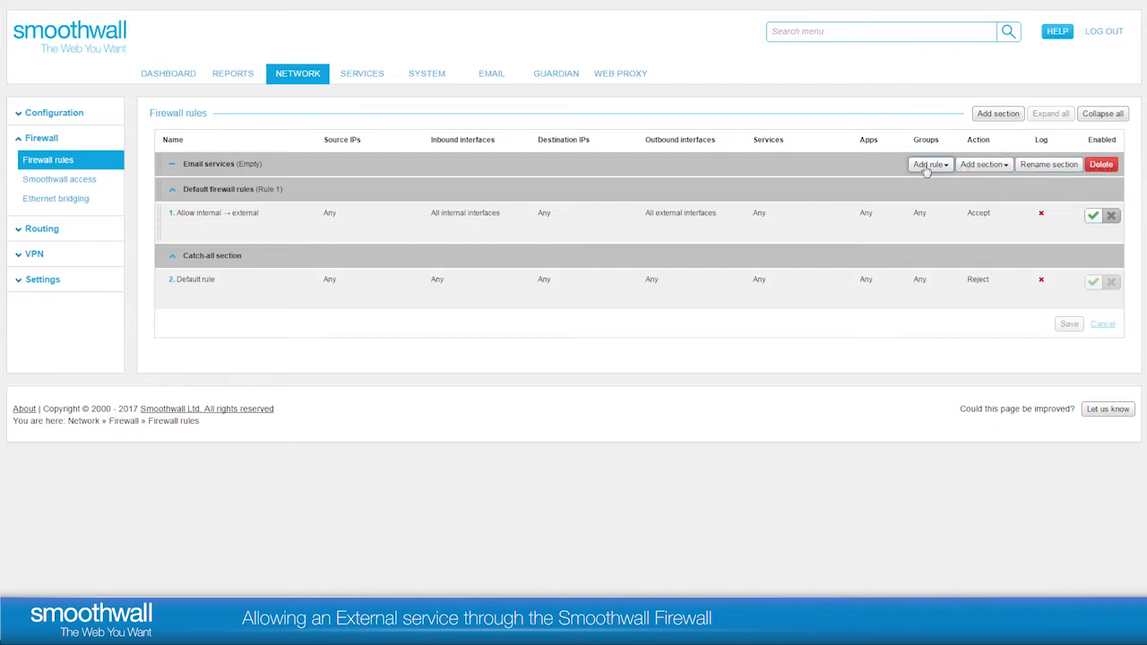
- Start adding a new rule inside the Email services section
click(929, 165)
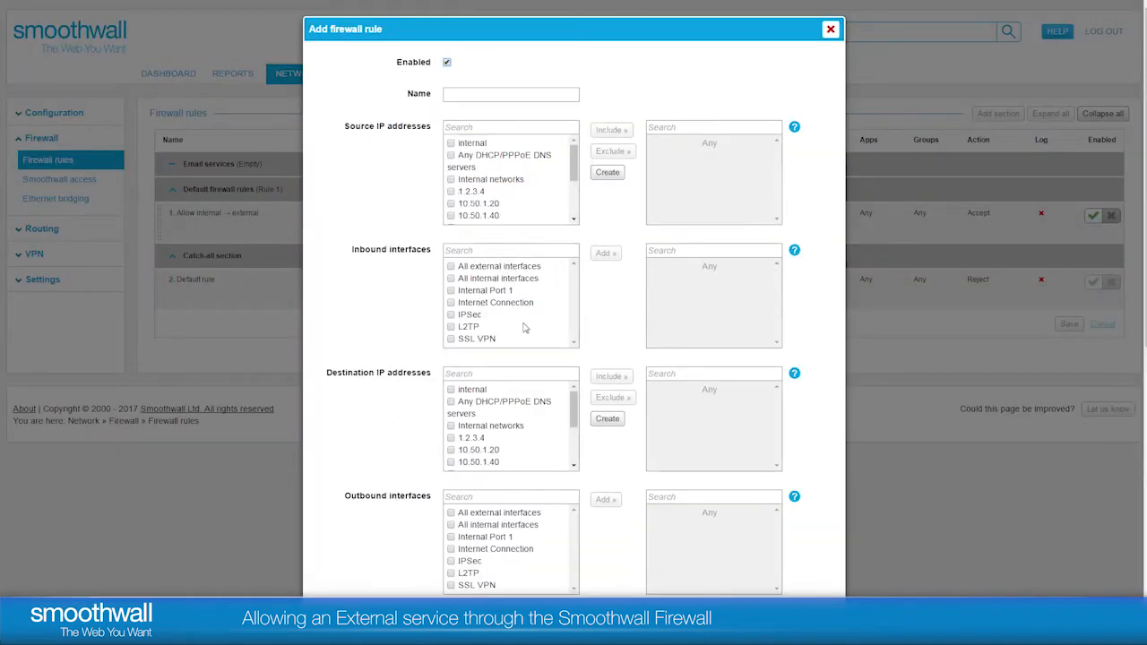
- Name the new rule 'SMTP Outbound'
click(486, 536)
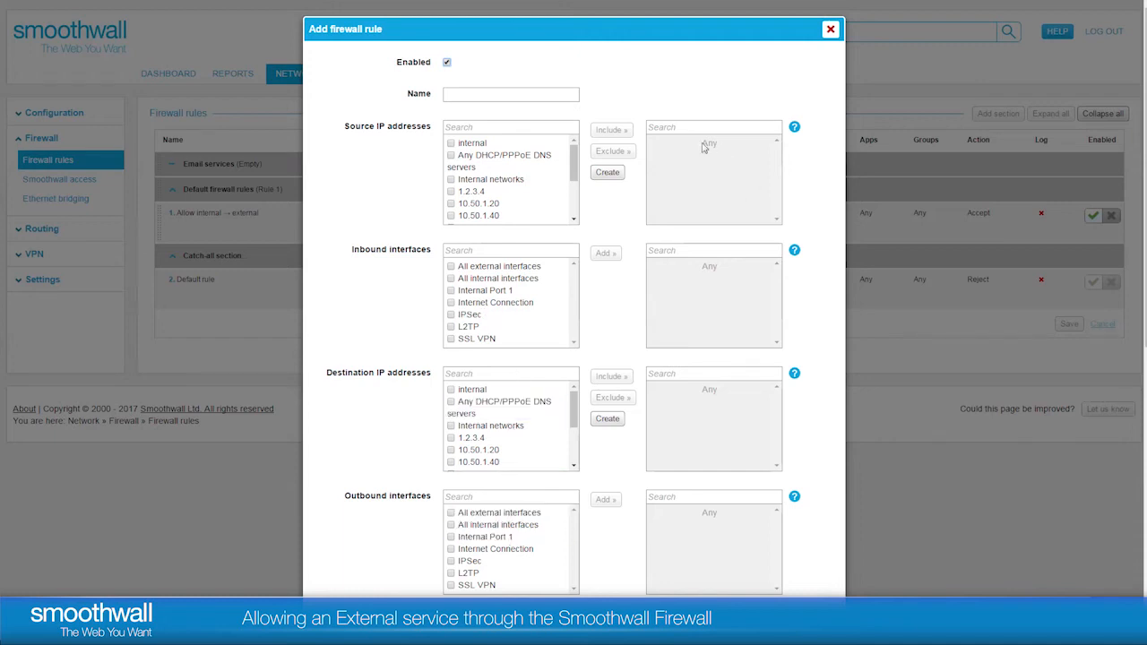
mouse_move(710, 270)
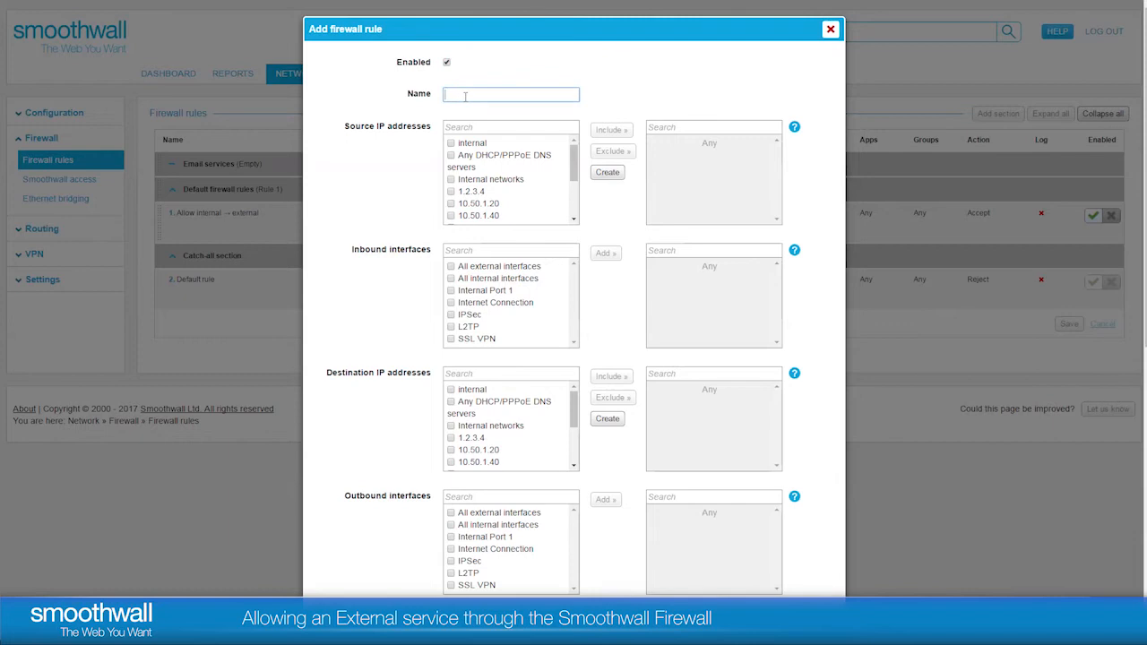
text(SMTP)
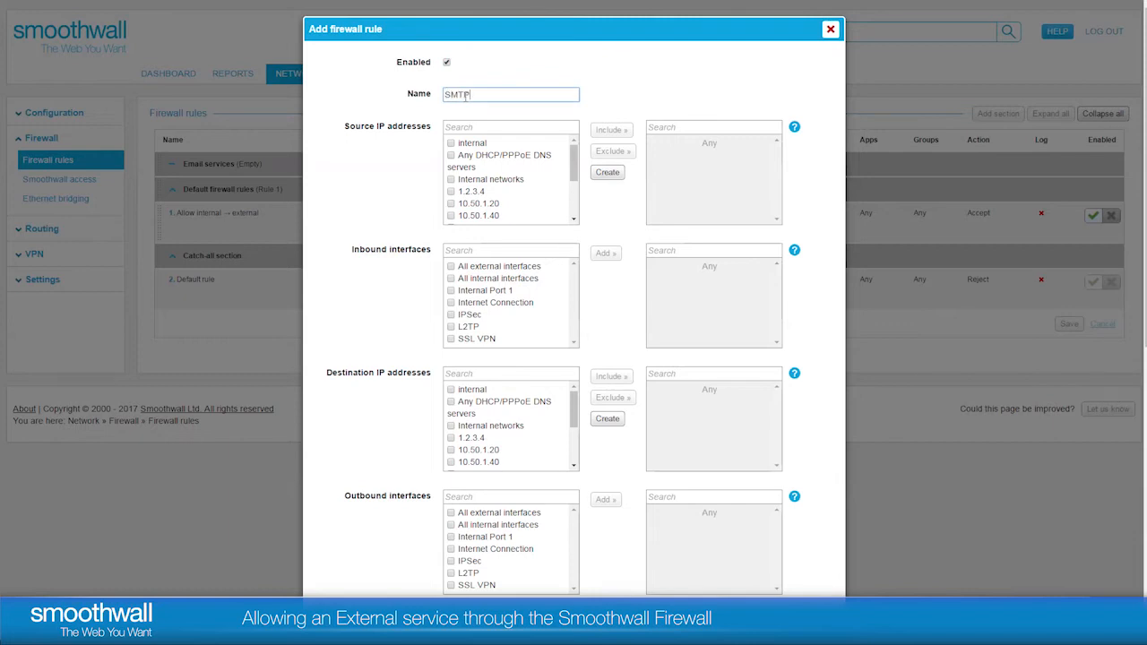
text(Out)
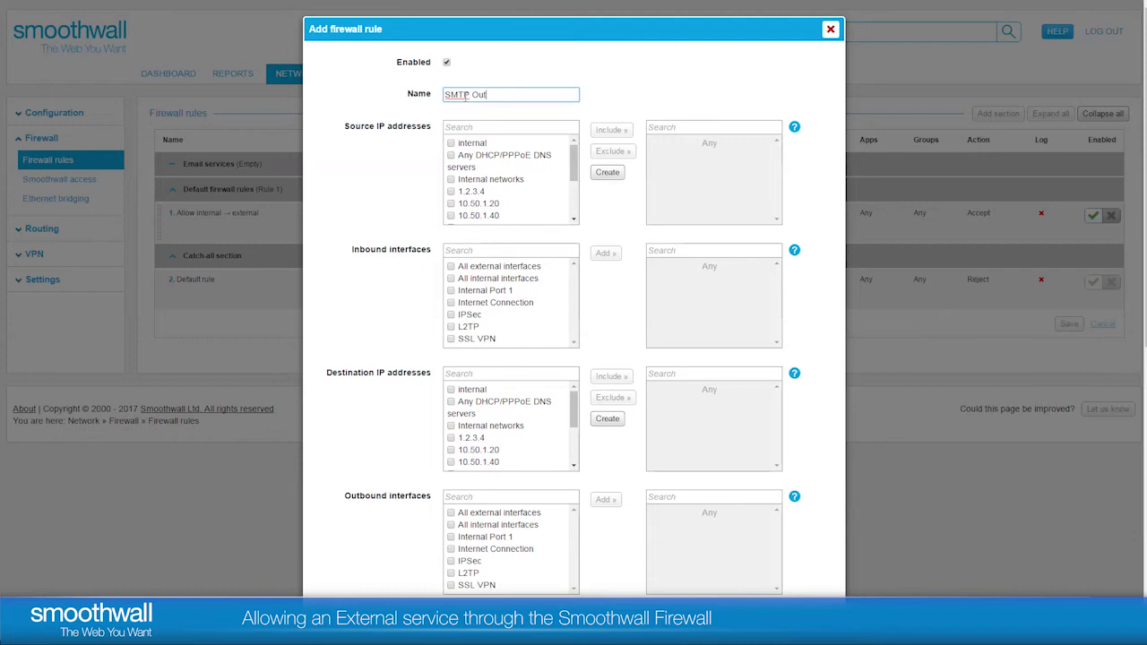
text(bound)
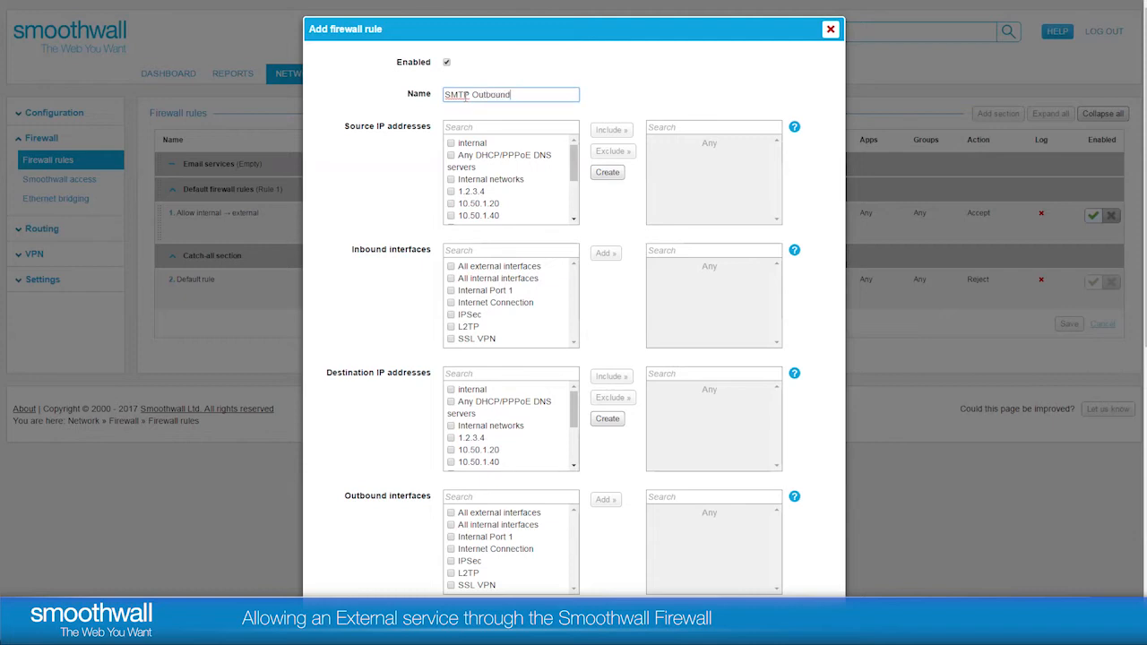
- Browse the Source IP addresses list, which has no suitable object yet
click(468, 190)
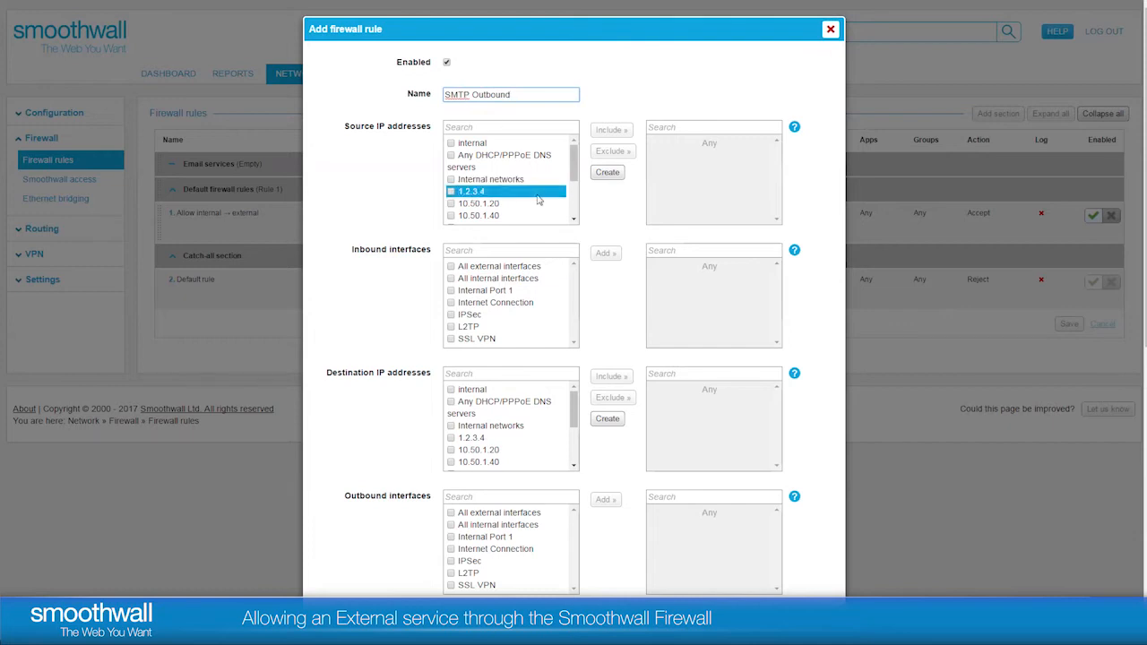
mouse_move(959, 208)
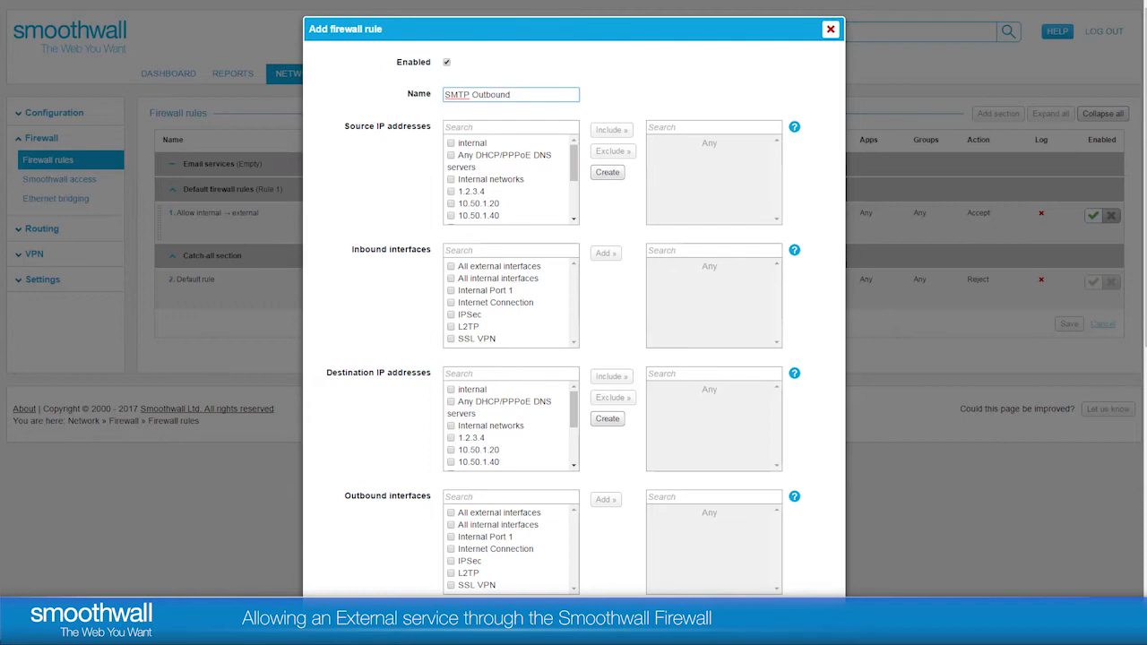
click(475, 190)
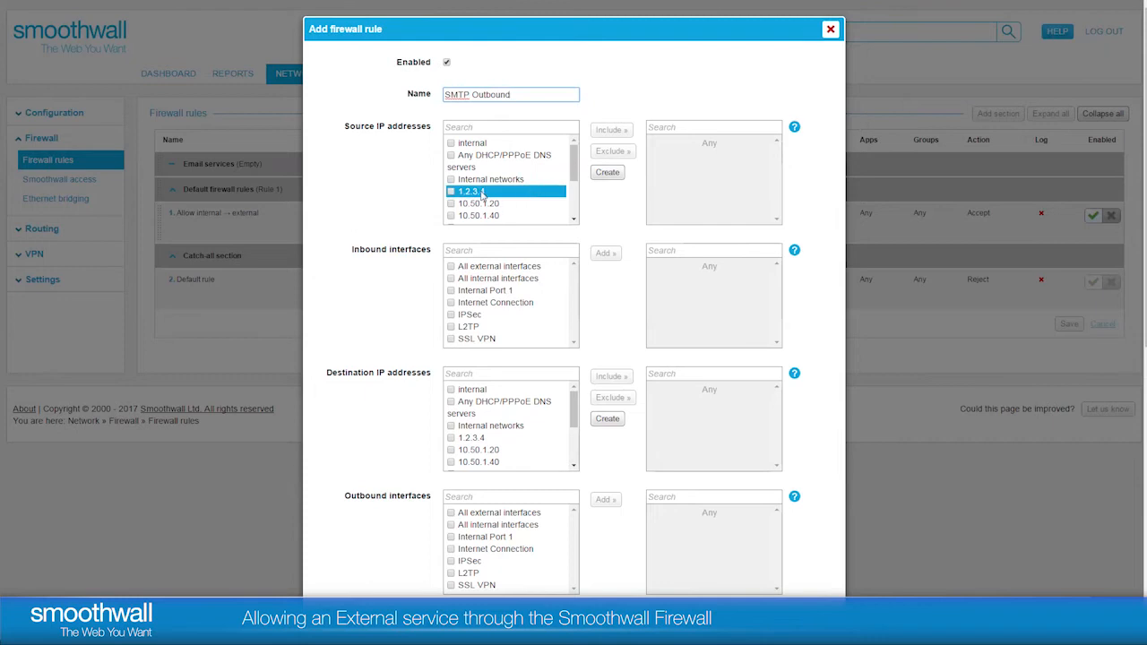
click(477, 204)
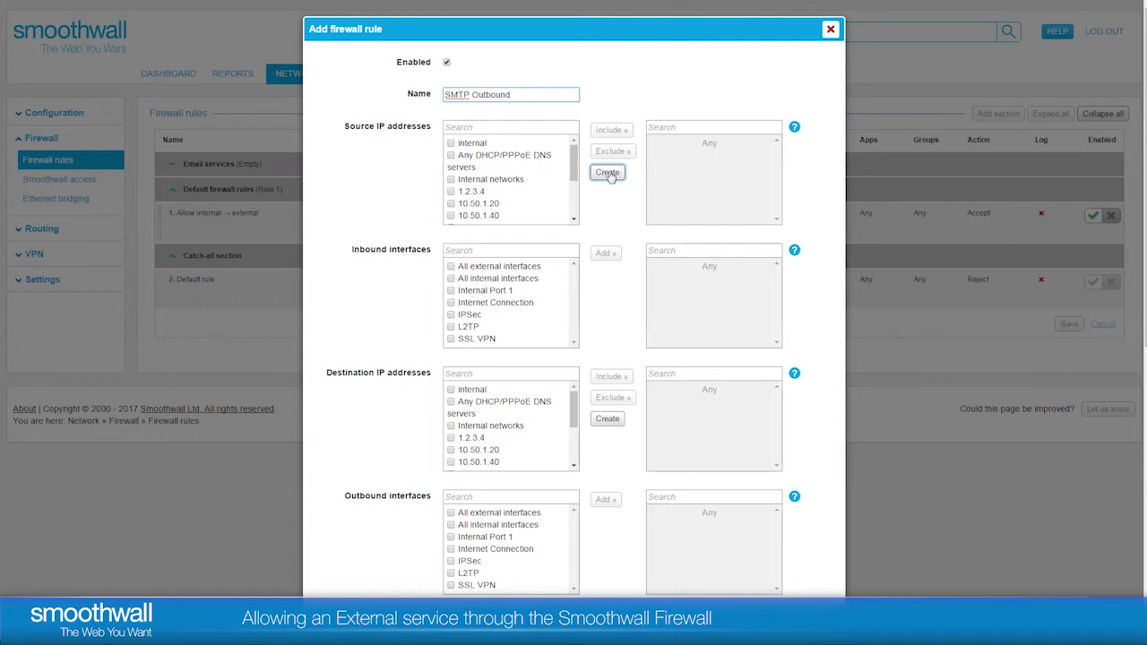
- Create a new source address object named 'Email servers'
click(608, 172)
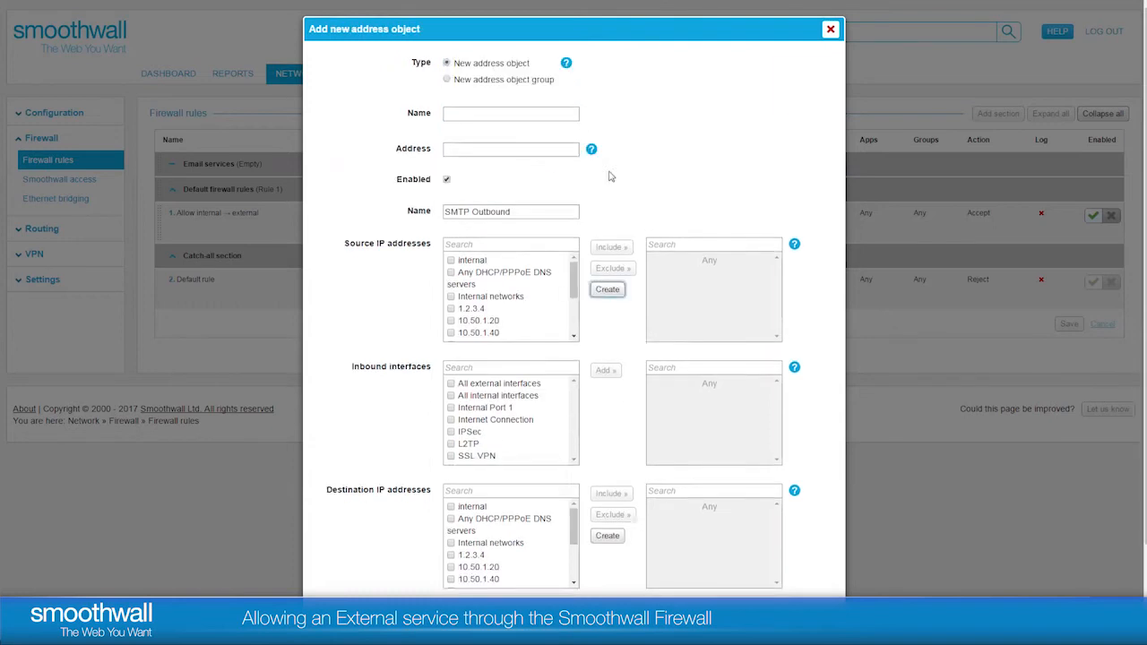
click(448, 63)
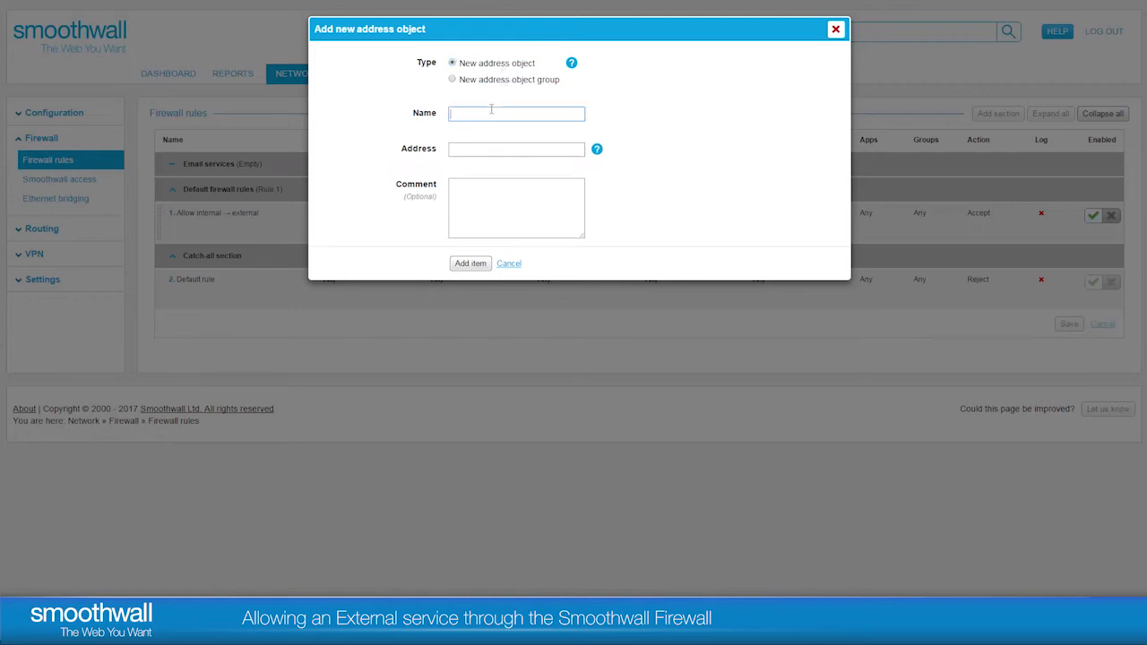
text(Email)
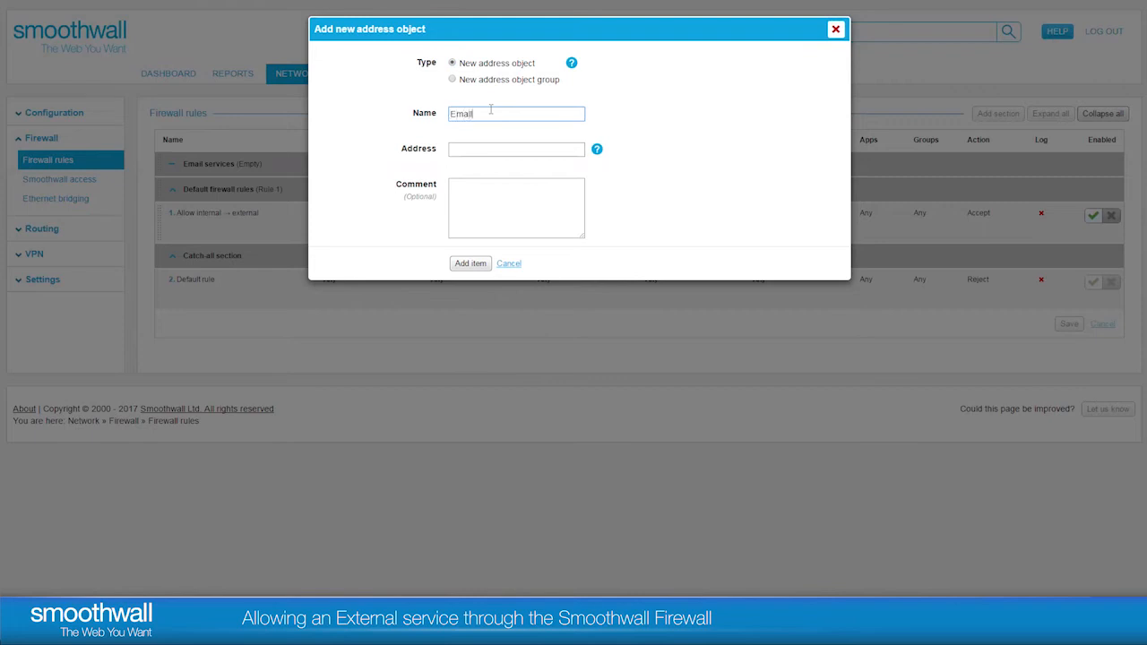
text(servers)
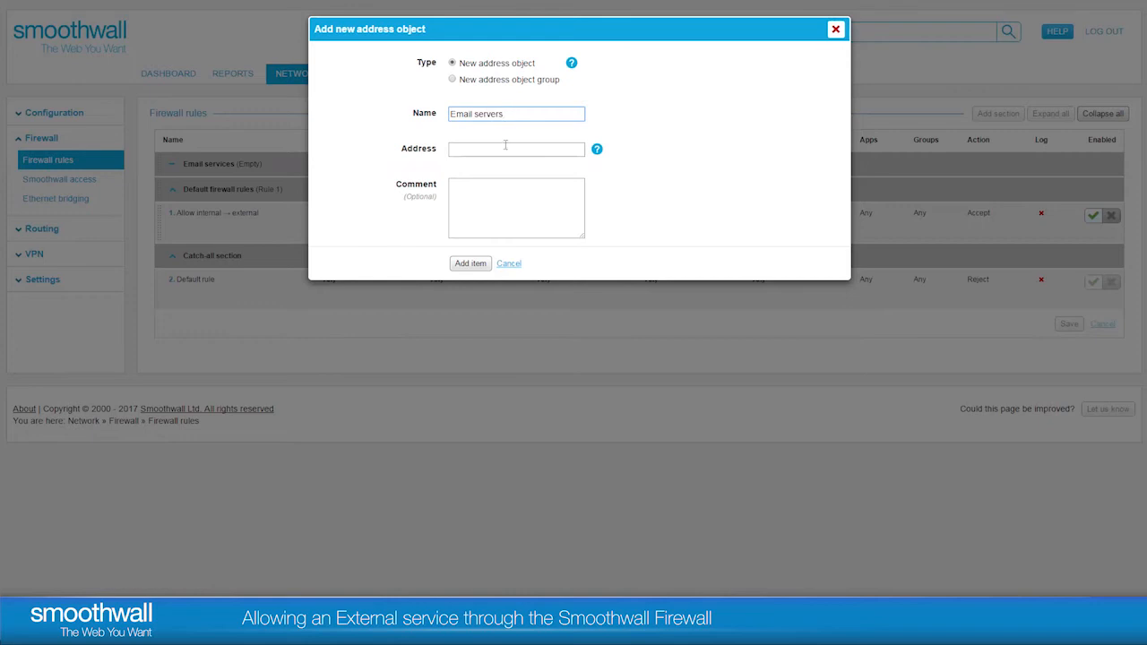
mouse_move(599, 148)
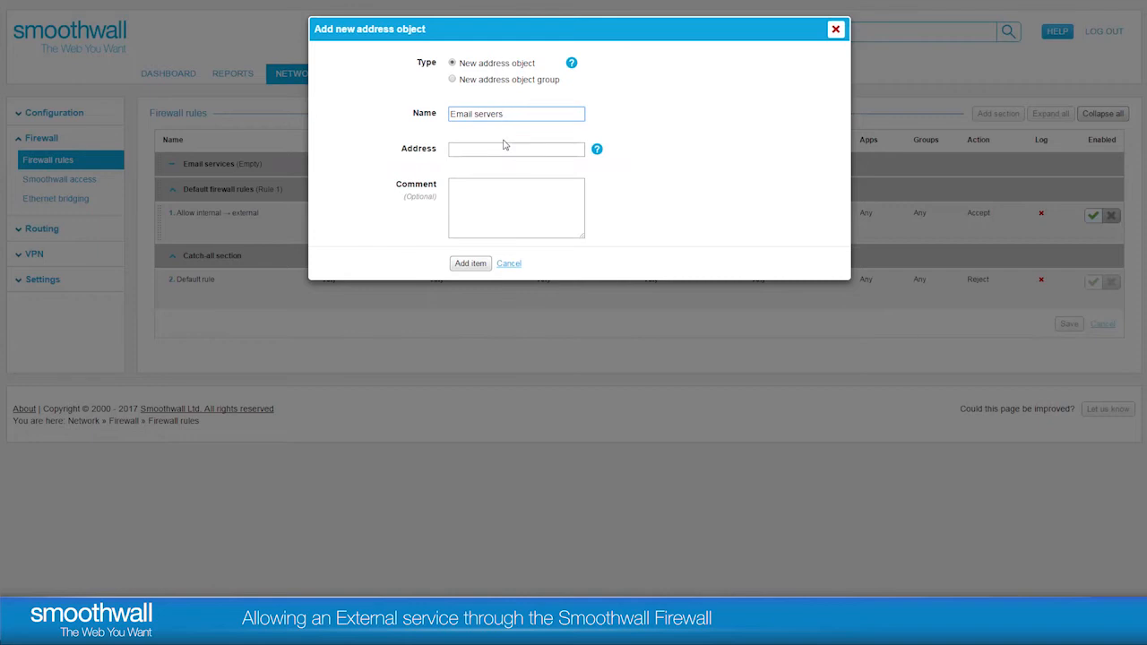
- Give Email servers the address 10.5 and add the object
click(516, 149)
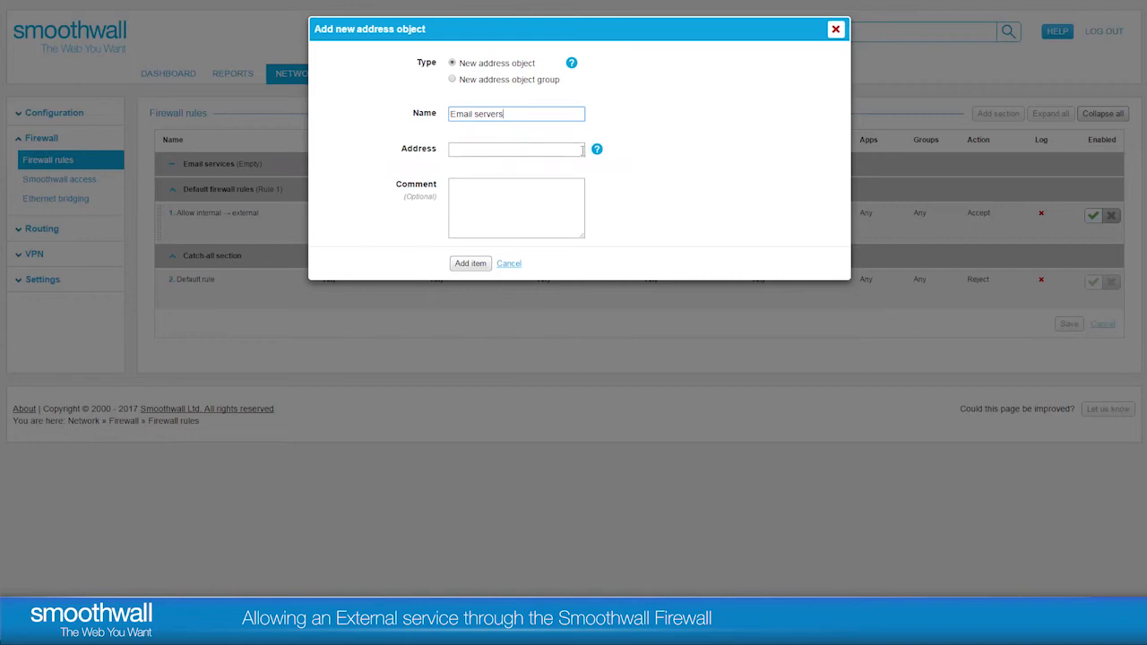
click(597, 149)
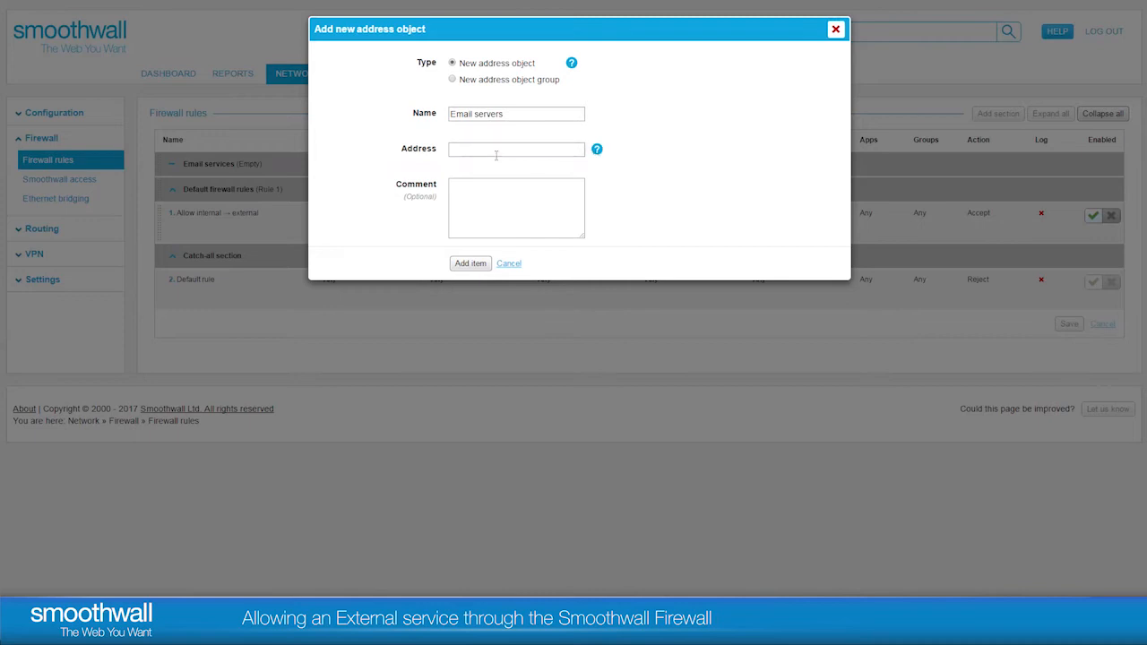
click(516, 149)
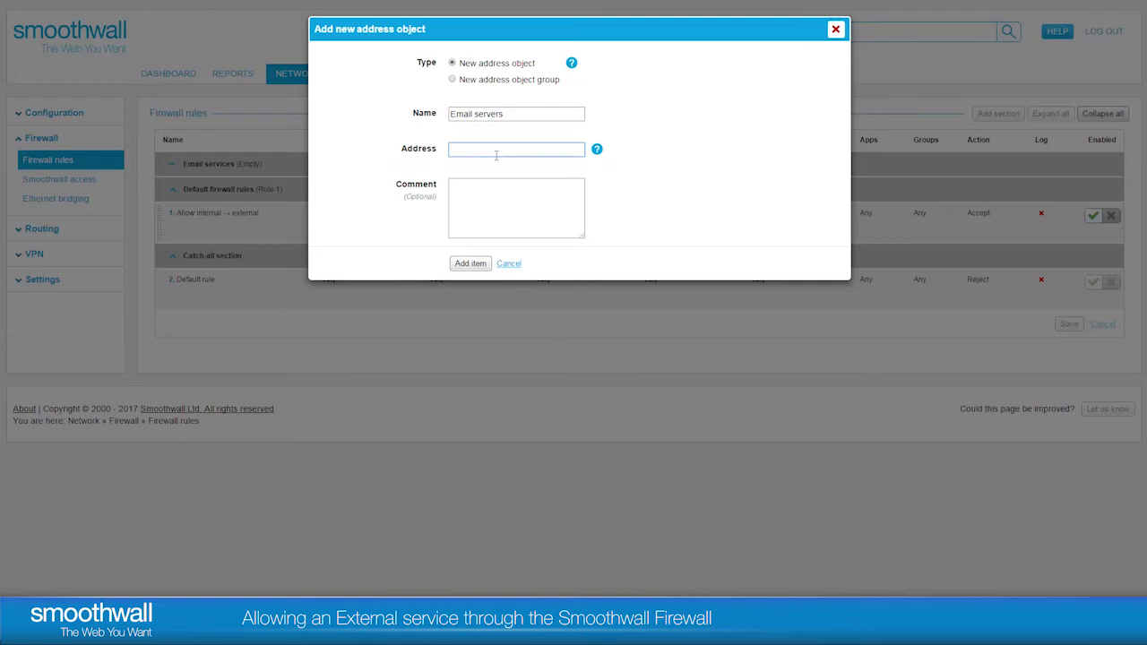
text(10.50.8.10)
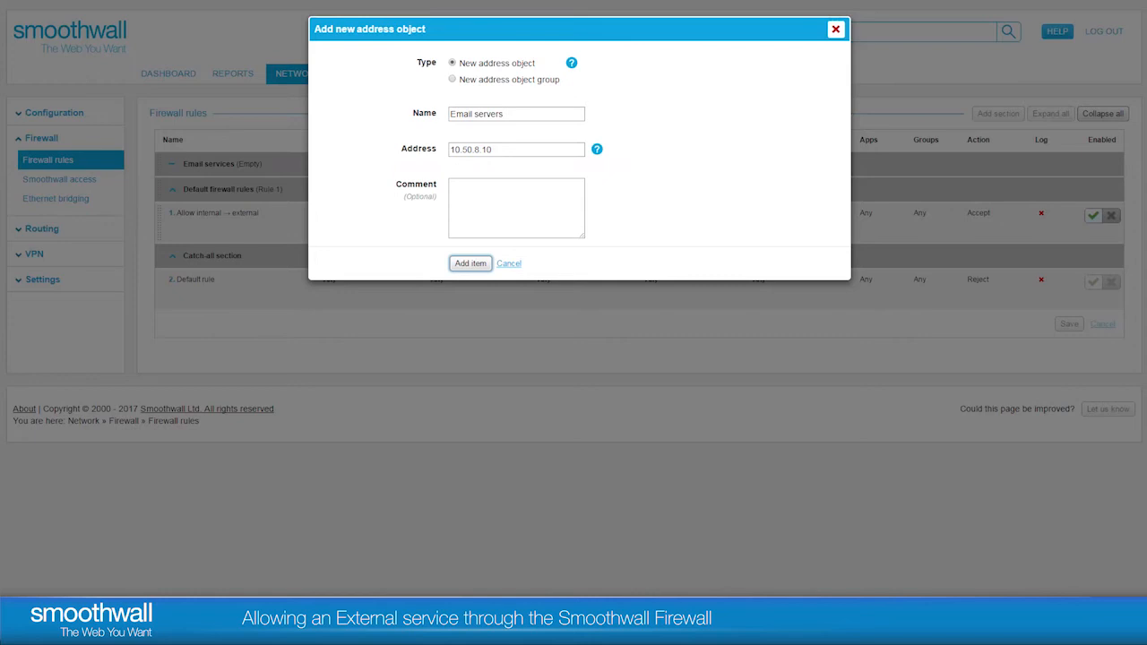
click(470, 262)
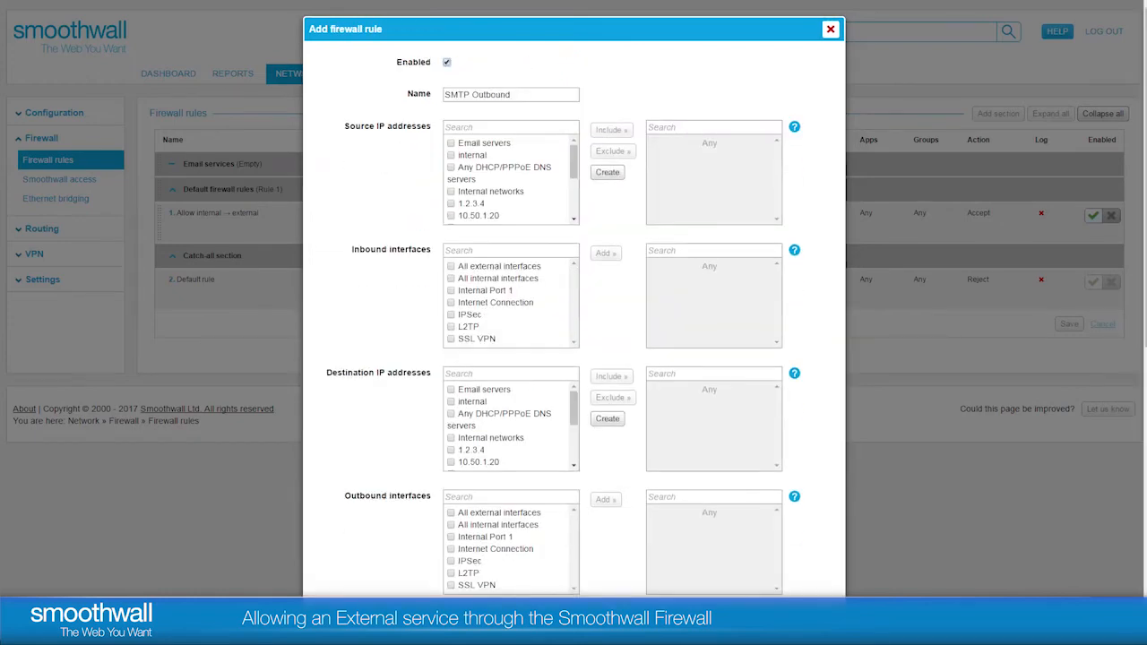
- Include Email servers as source and add Internal Port 1 as inbound interface
click(484, 144)
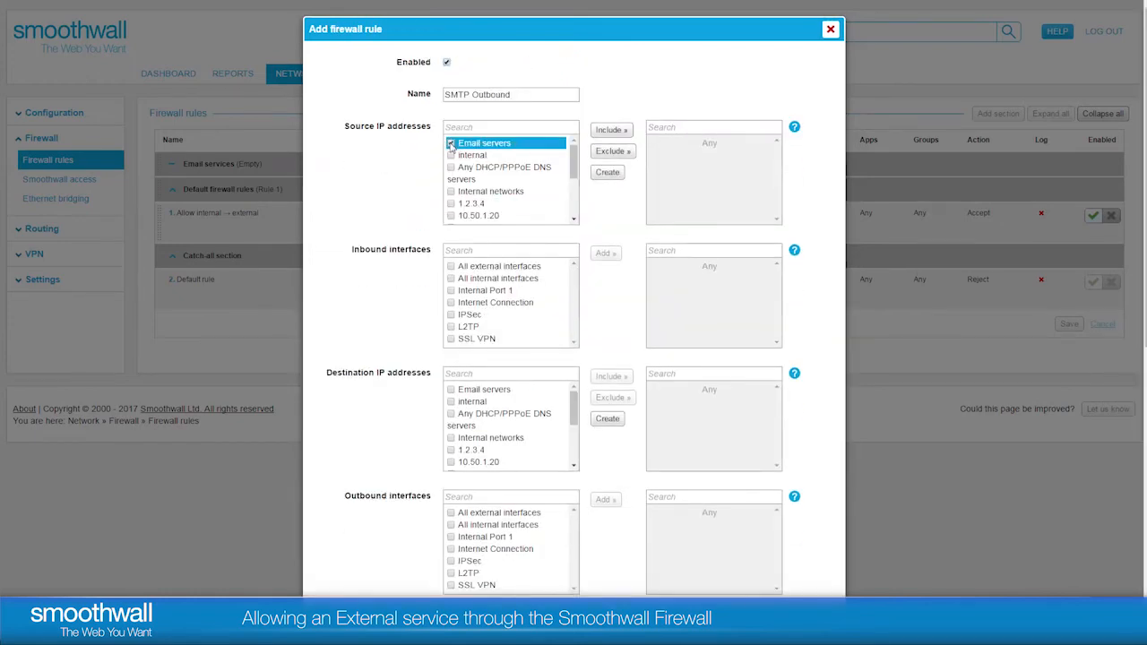
click(609, 129)
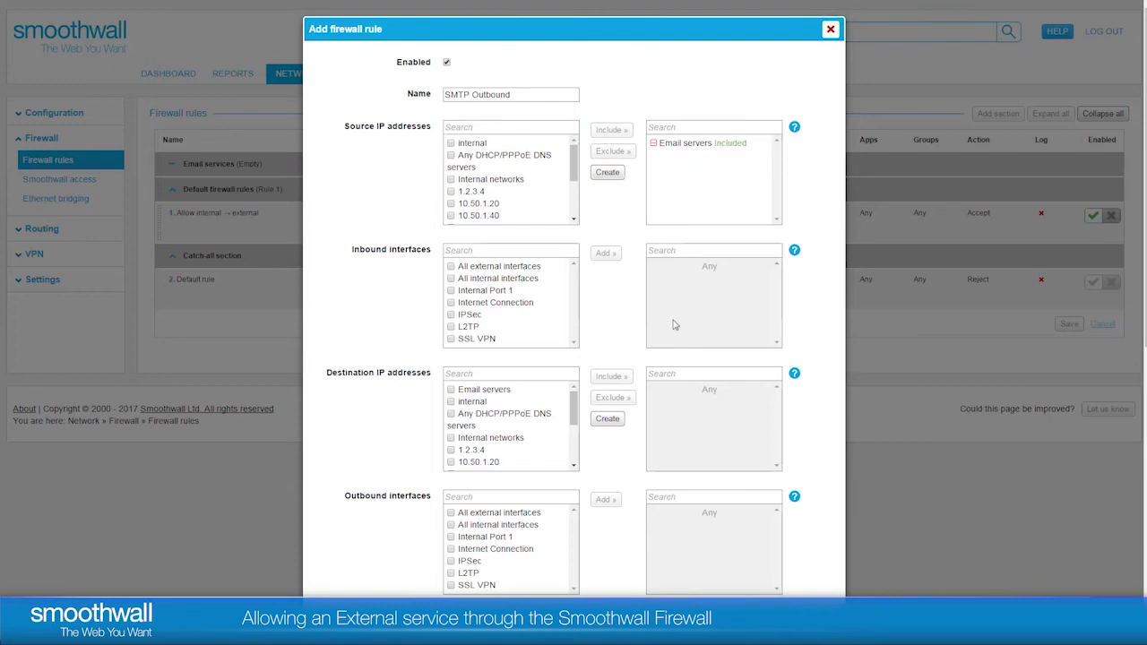
mouse_move(627, 312)
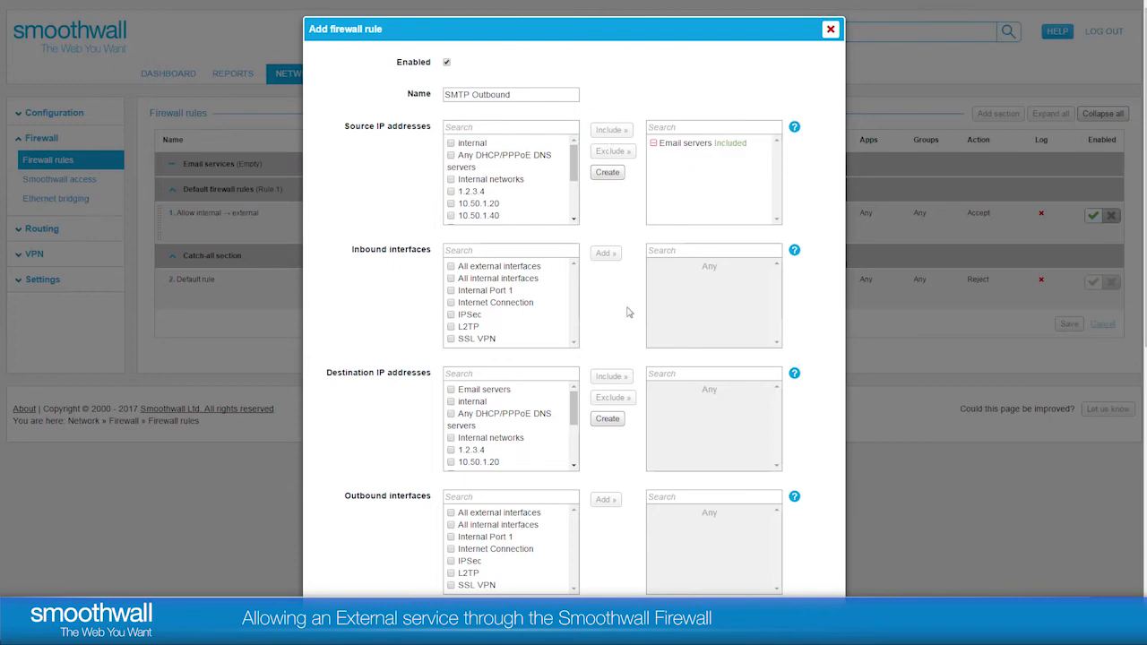
click(485, 291)
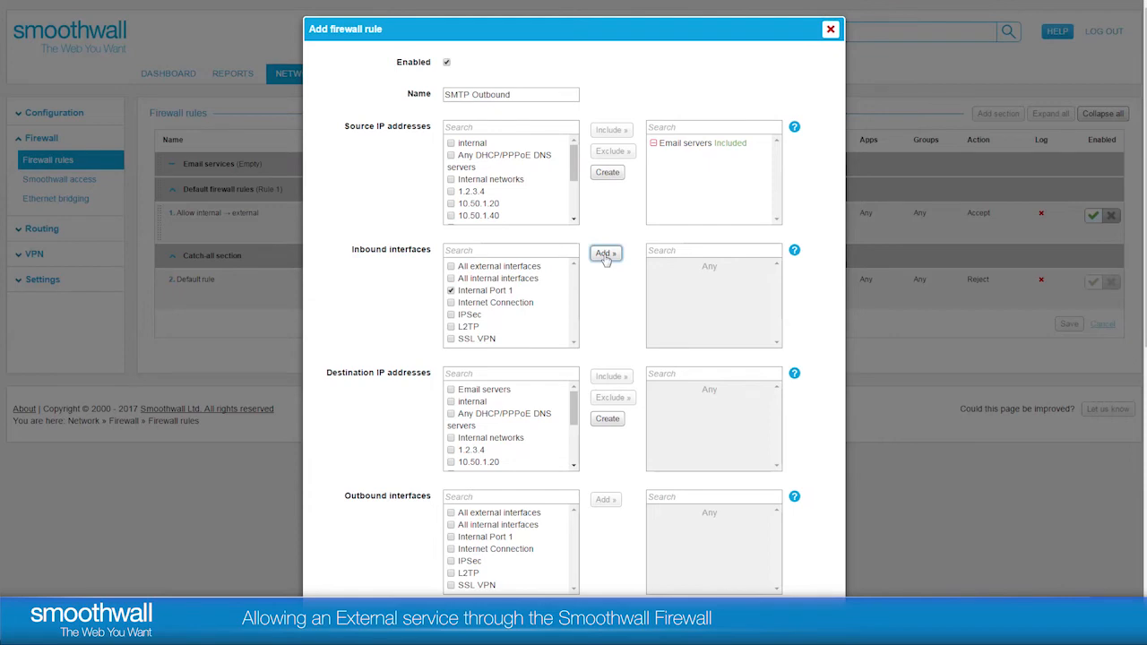
click(606, 255)
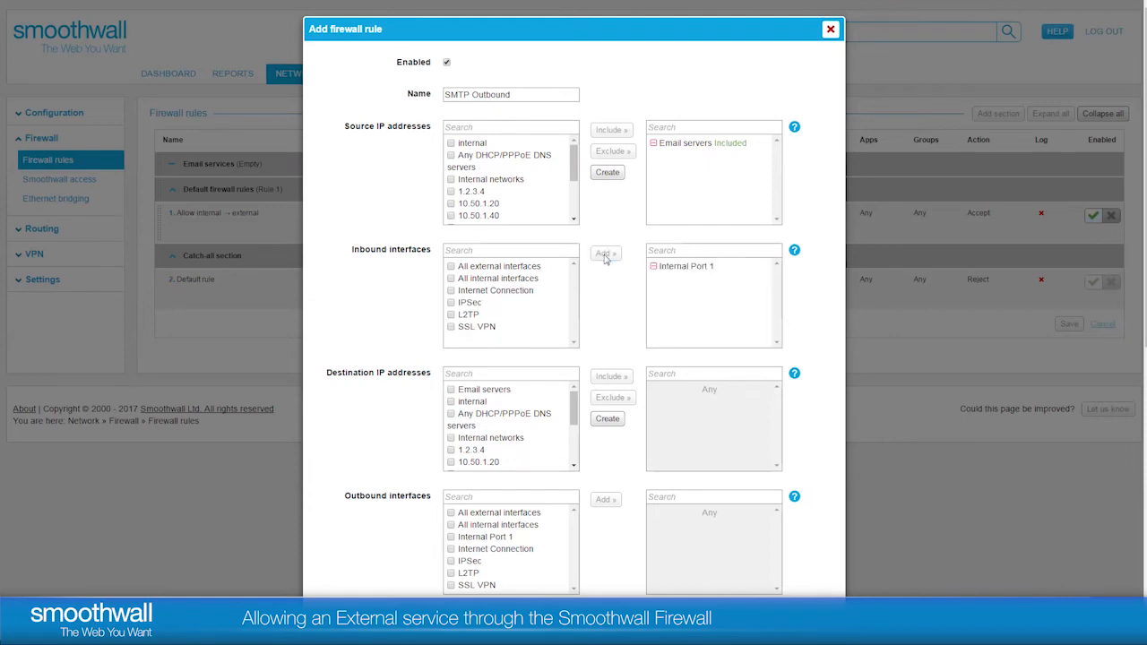
click(470, 448)
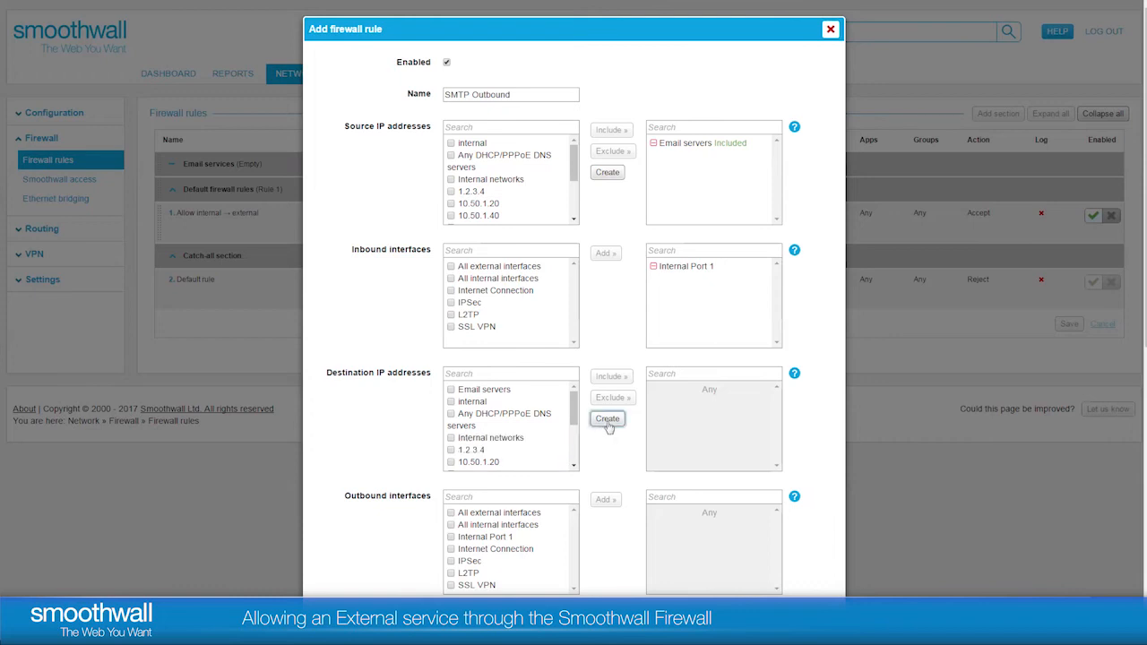
- Create a destination address object 'SMTP Smart relay' at 1.2.3.4
click(608, 420)
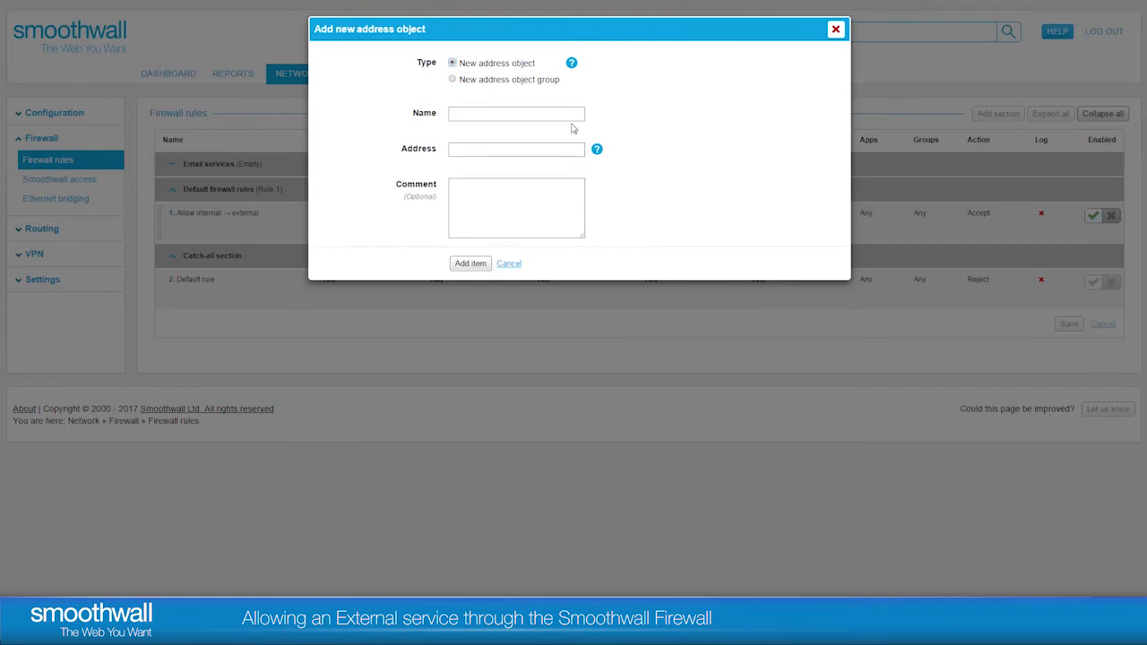
click(517, 115)
text(SMTP)
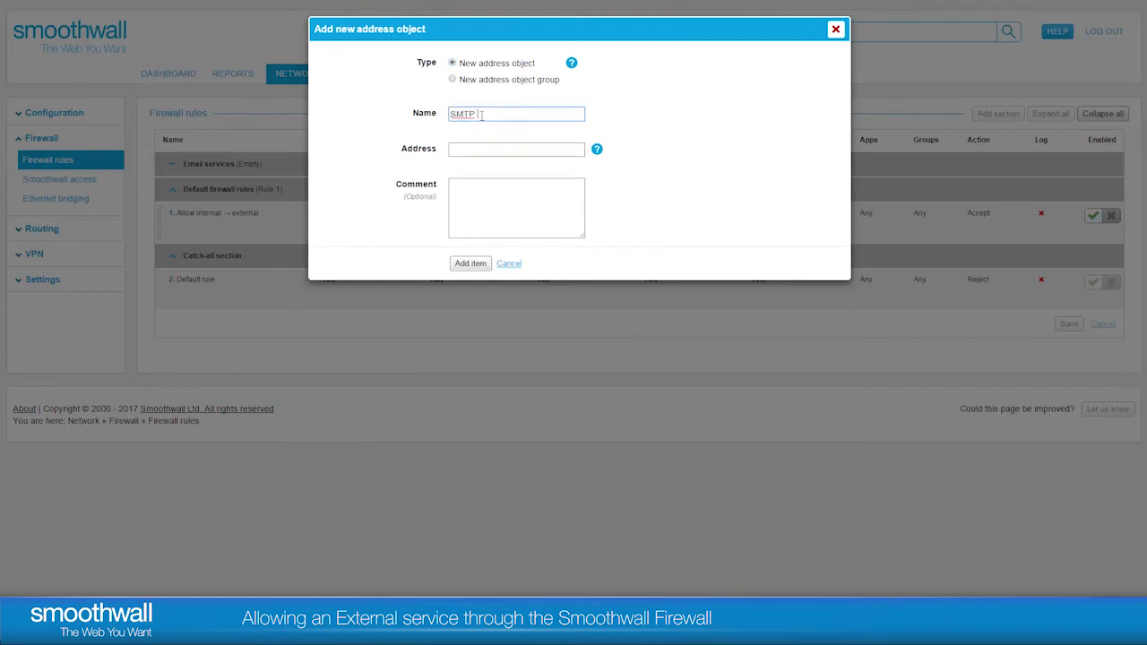
text(Smart)
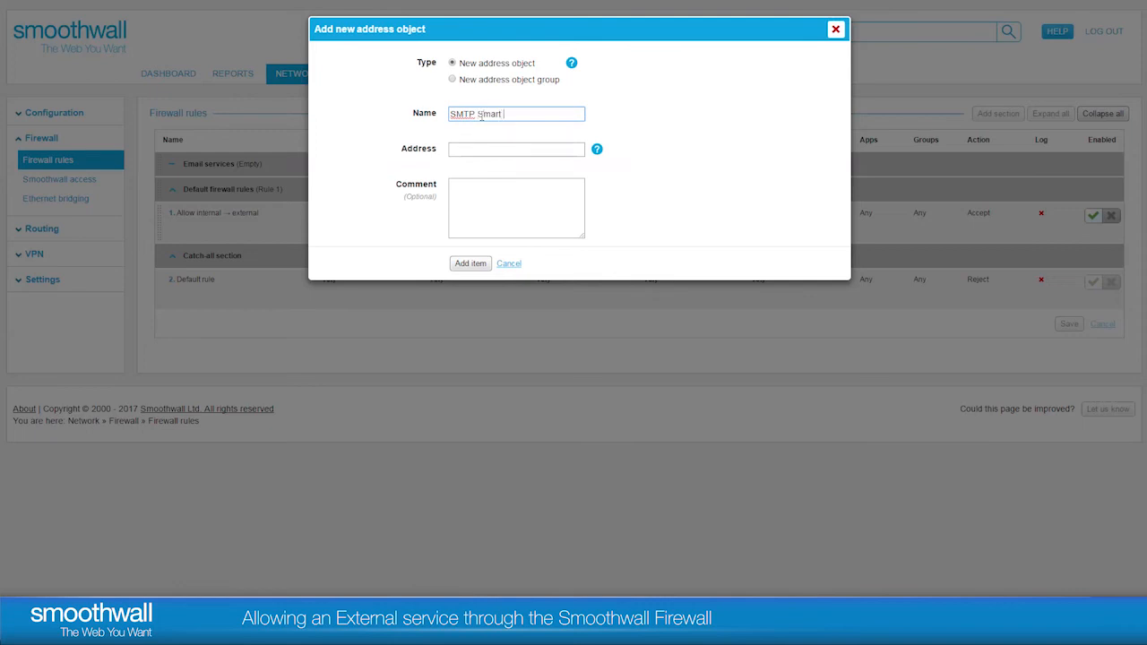
text(relay)
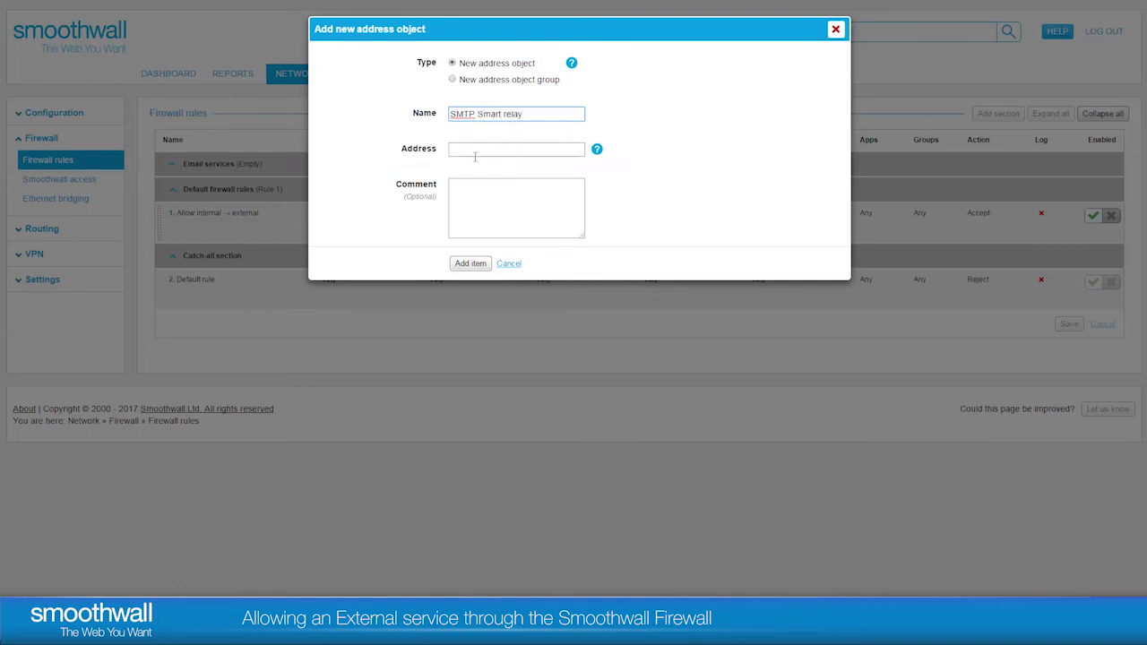
click(517, 148)
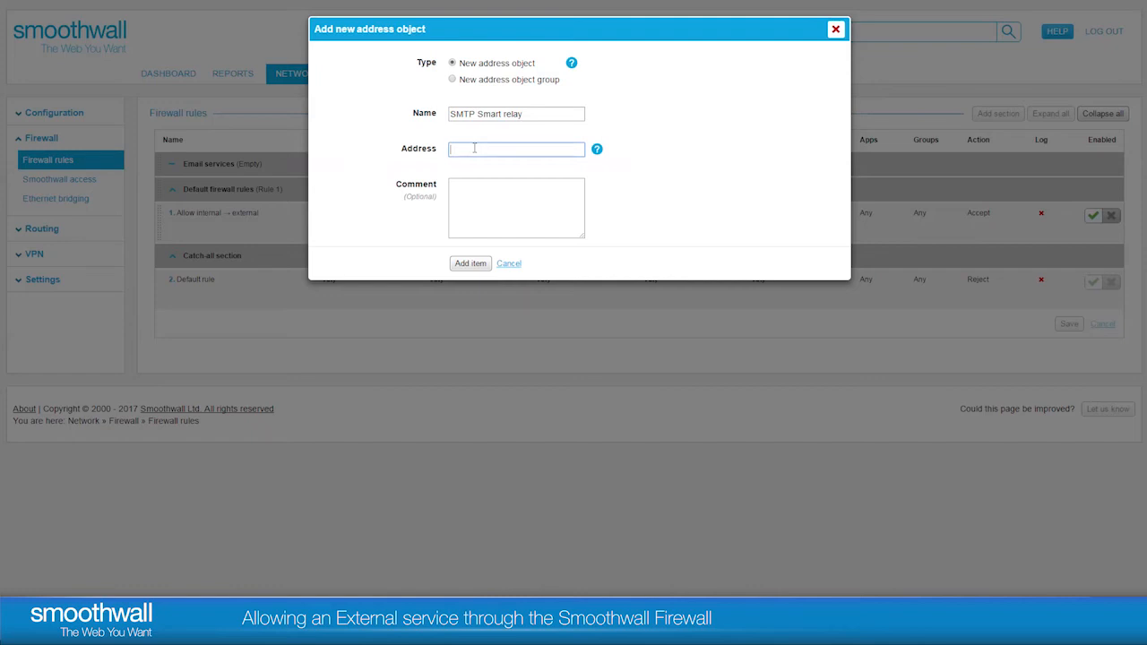
text(1.2.3.4)
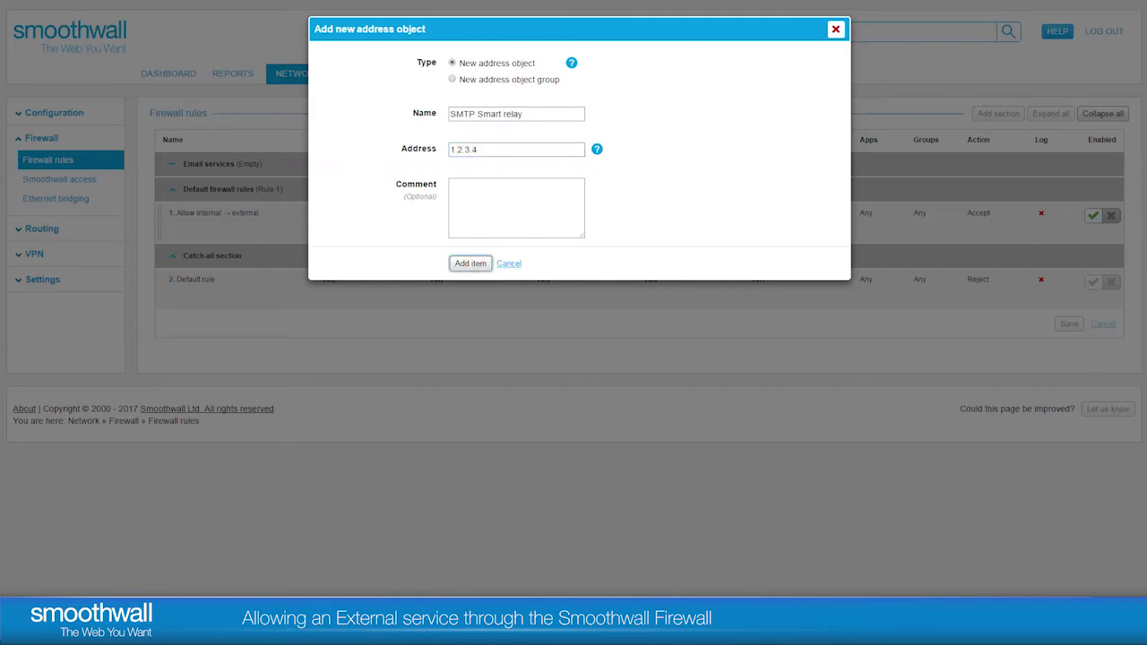
click(470, 262)
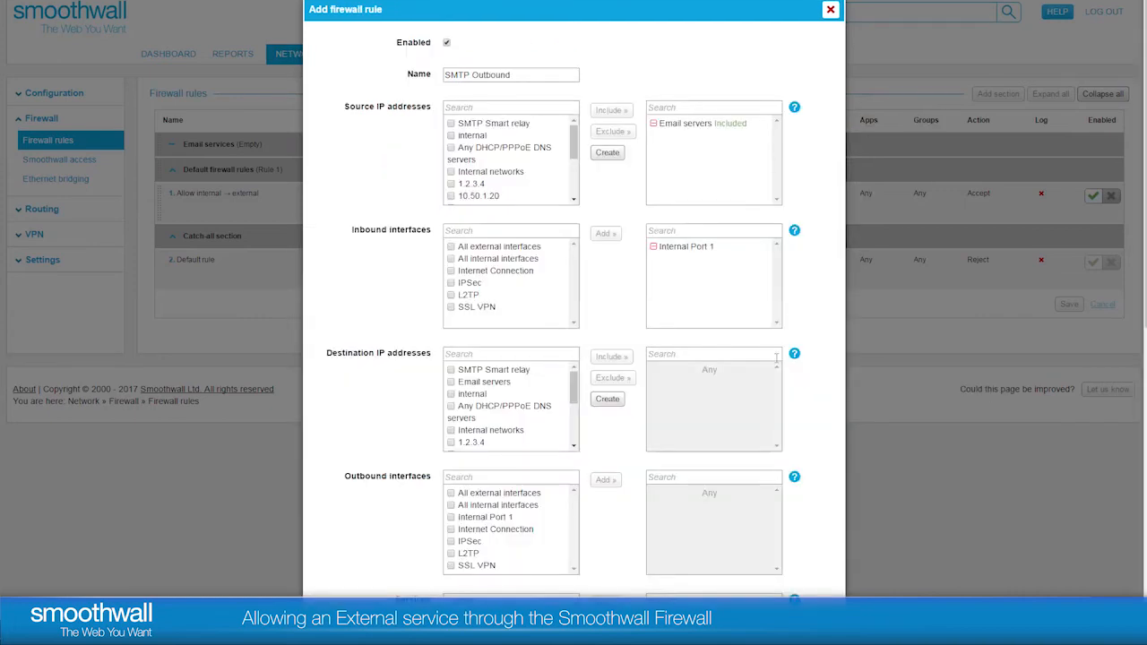
- Include SMTP Smart relay as destination and Internet Connection as outbound interface
click(452, 369)
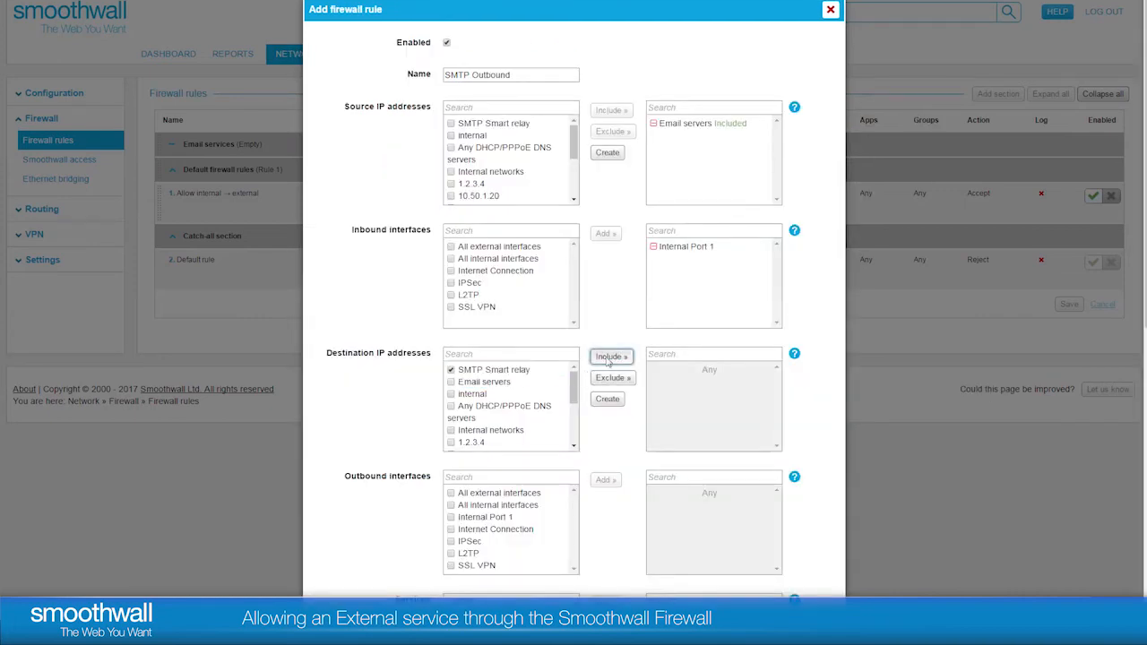
click(609, 357)
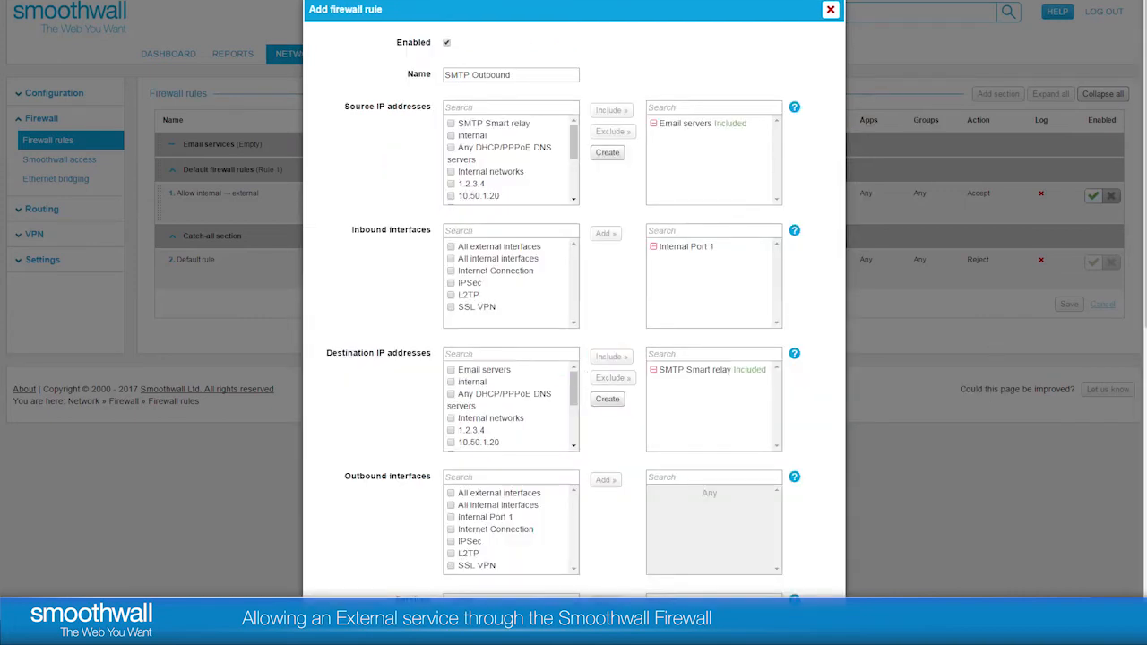
click(488, 516)
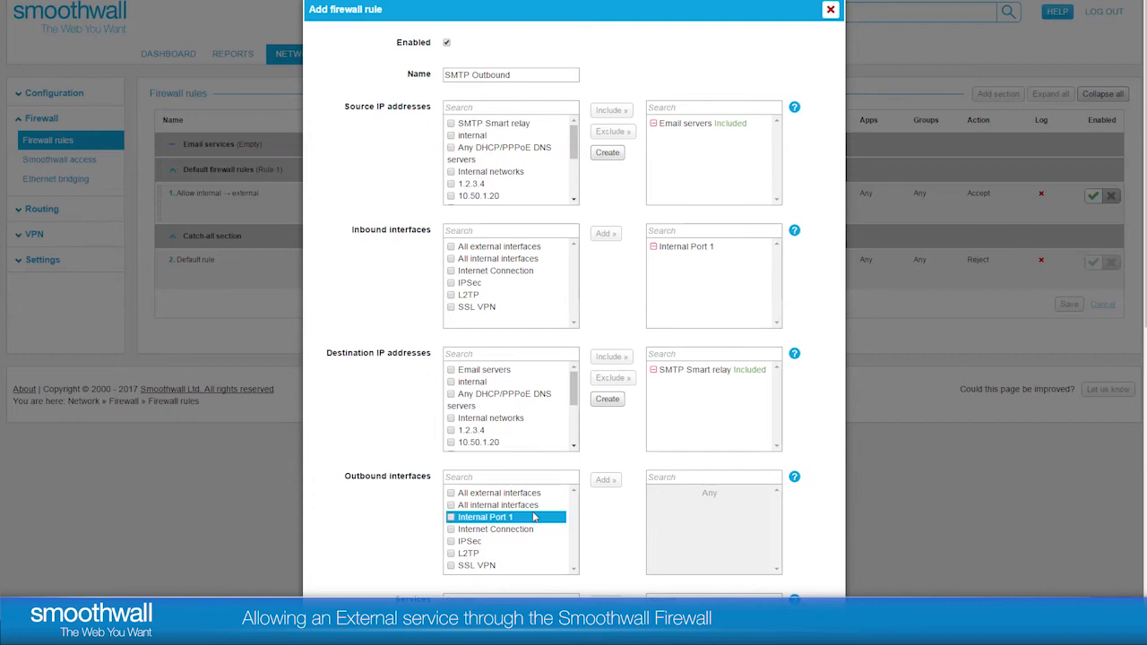
click(495, 529)
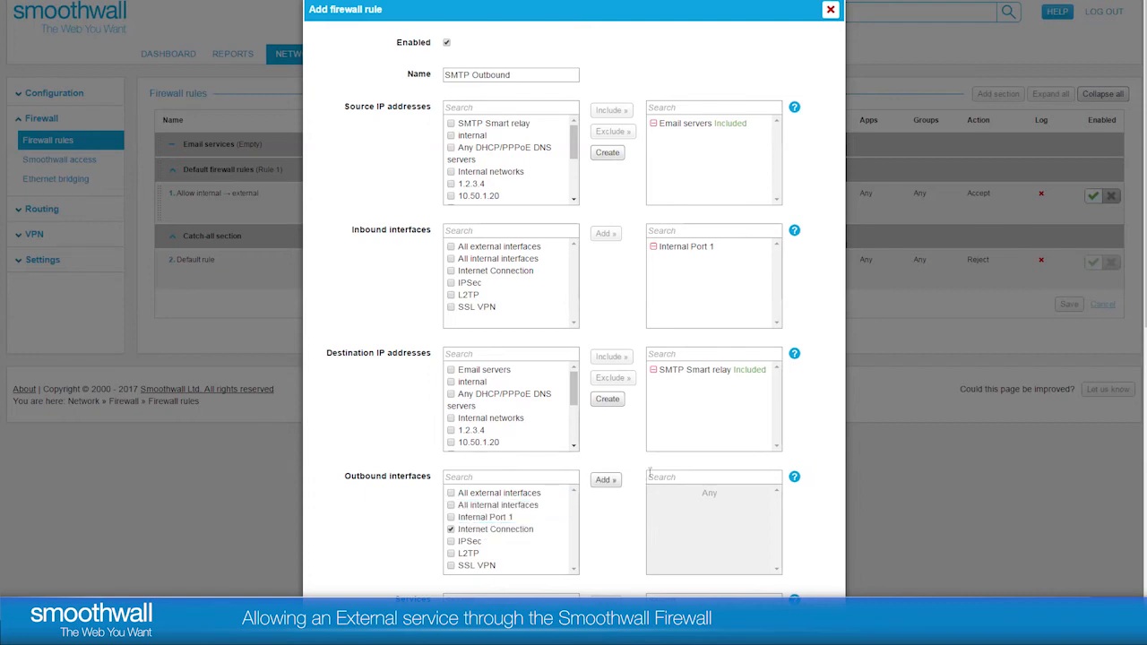
click(606, 480)
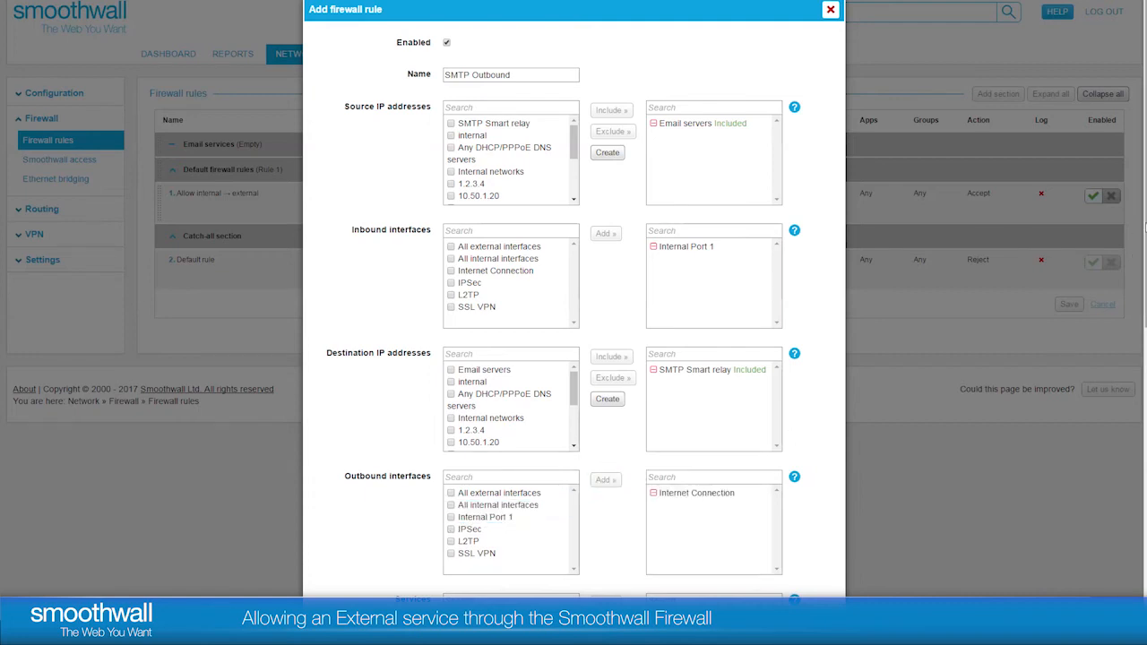
- Search the services for 'SMT' and add SMTP as the rule's service
scroll(down, 3)
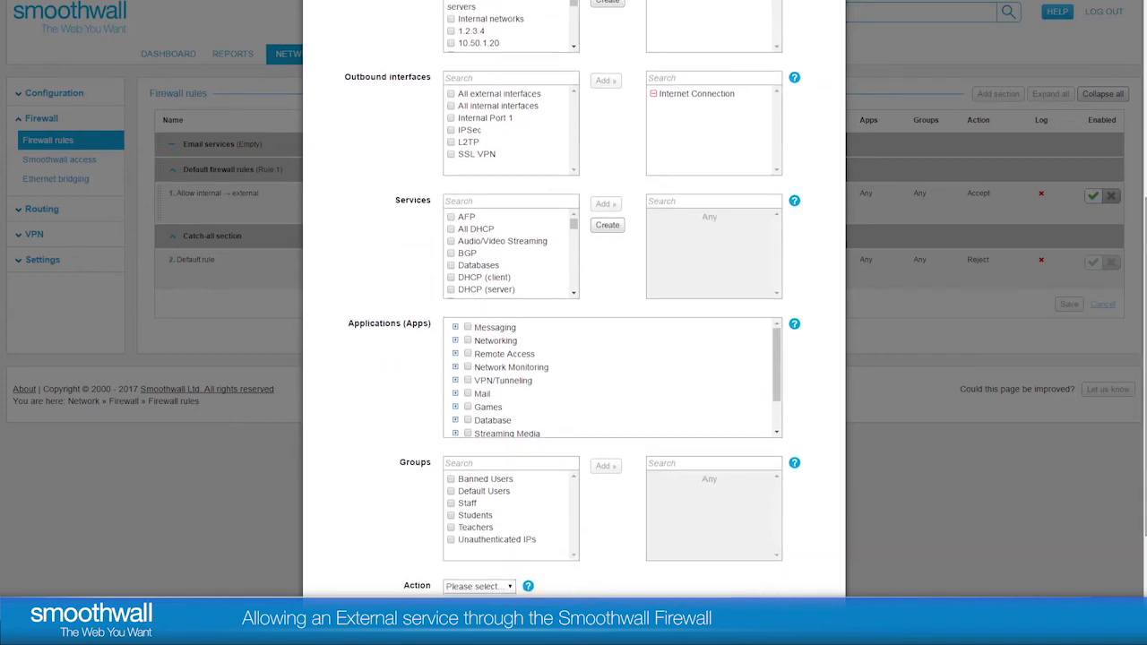
click(467, 215)
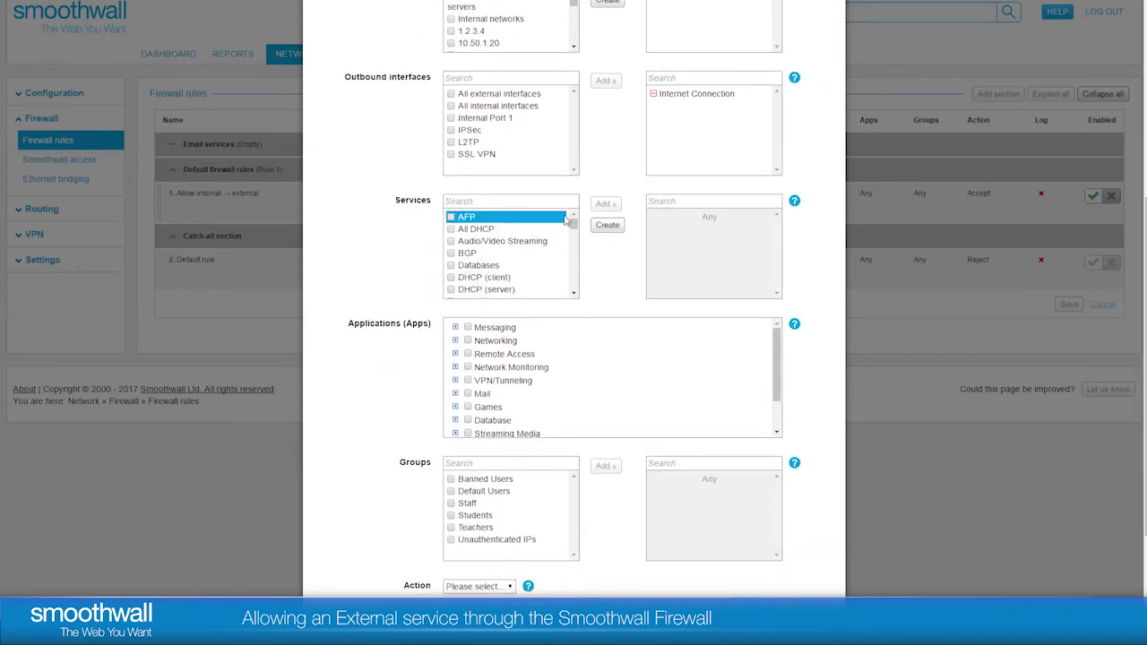
scroll(down, 3)
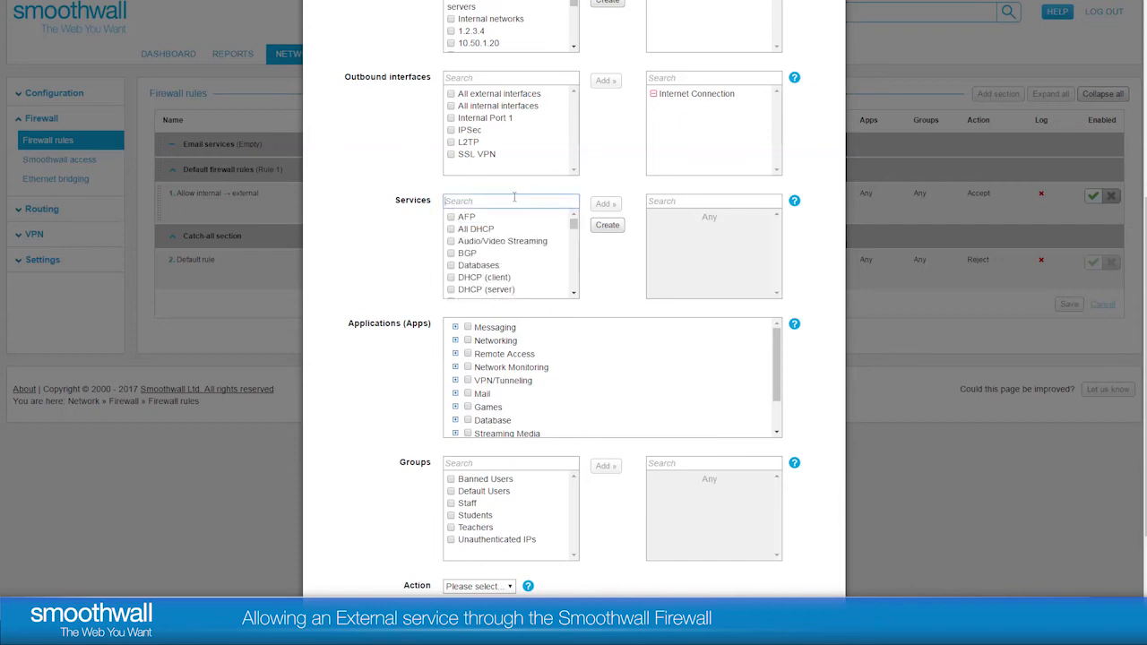
text(SMT)
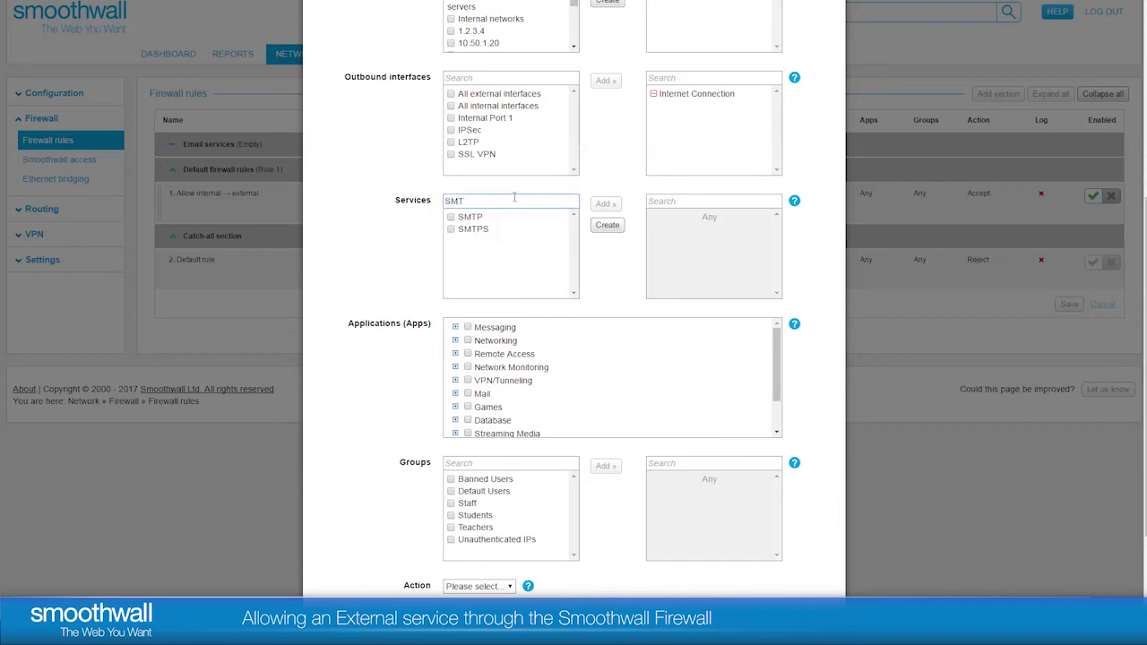
click(474, 229)
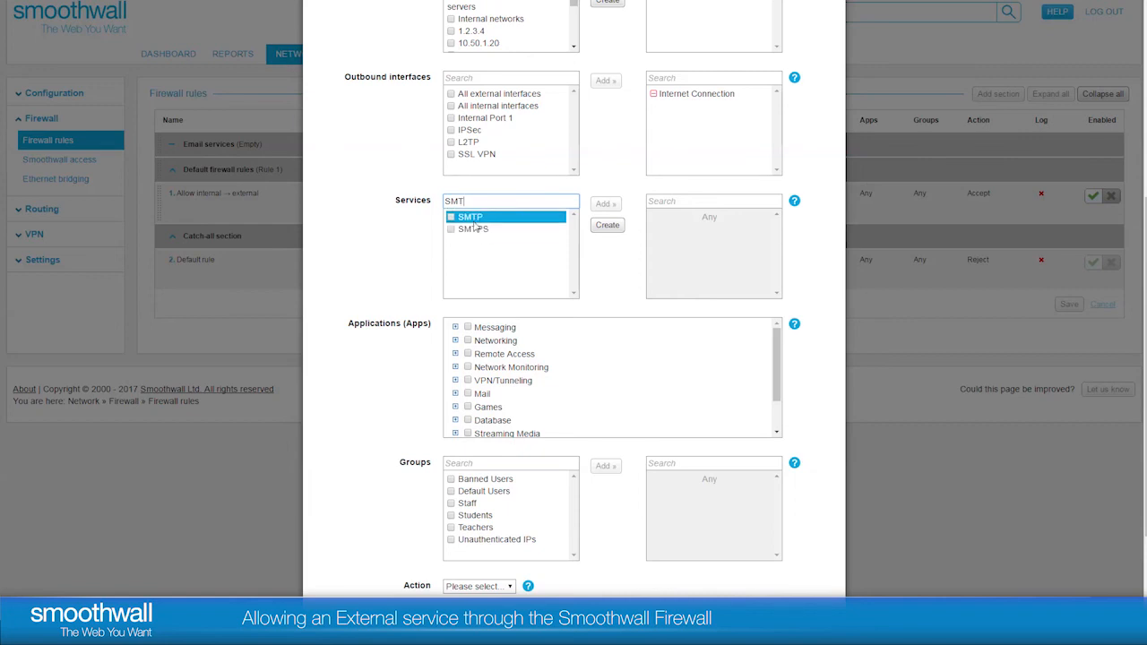
click(452, 217)
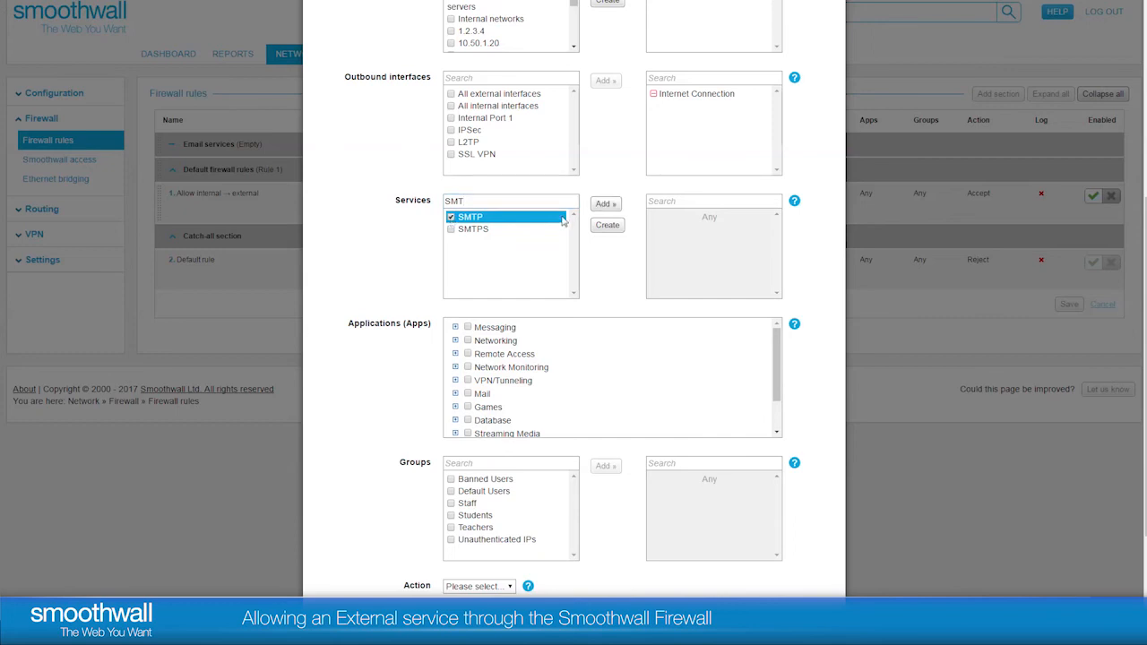
click(605, 204)
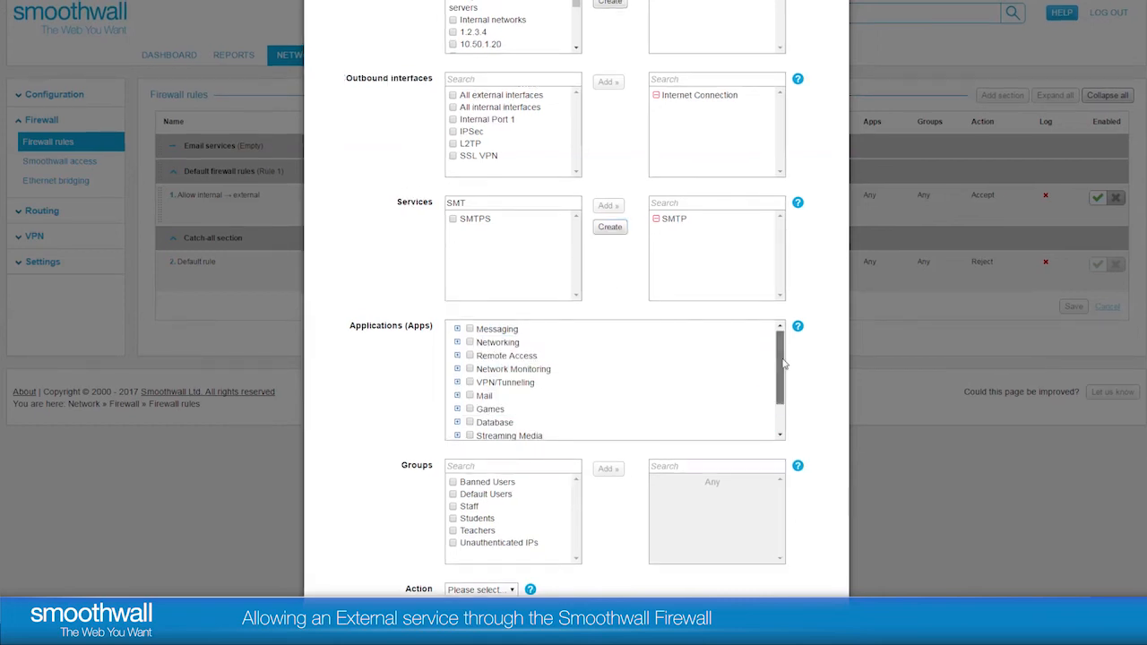
click(496, 342)
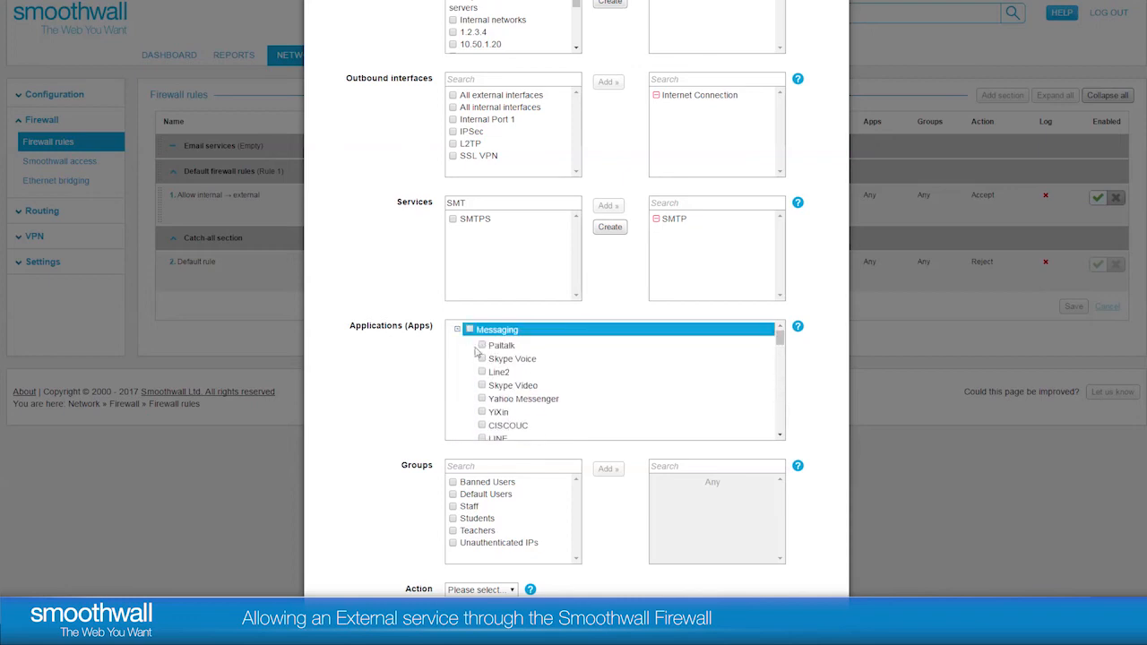
scroll(down, 3)
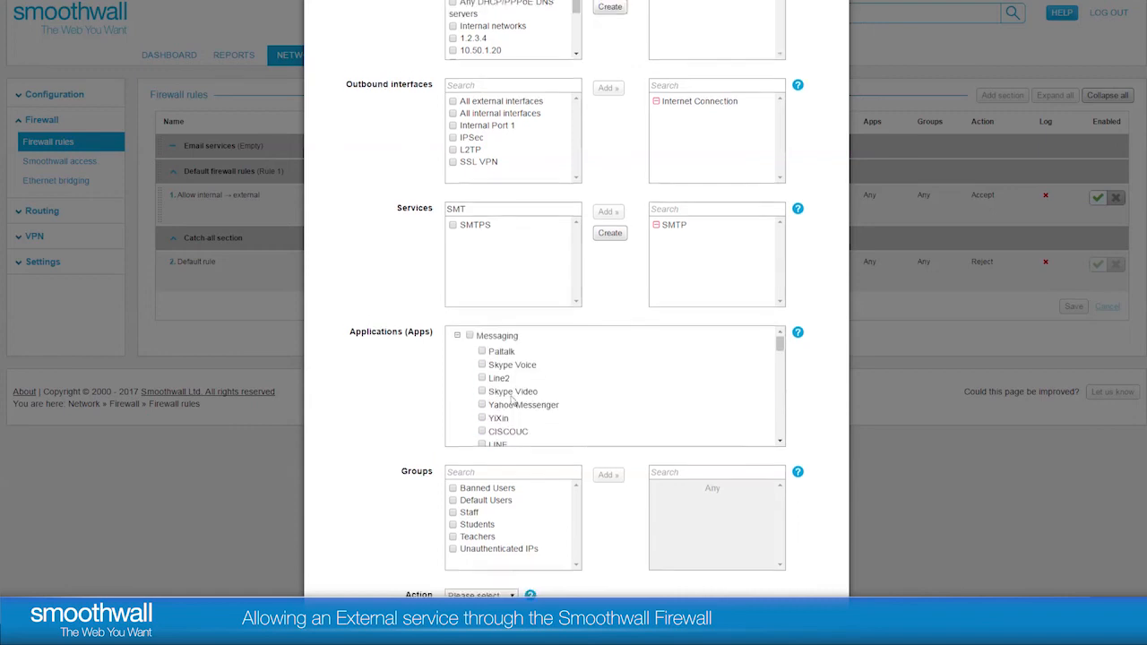
scroll(up, 3)
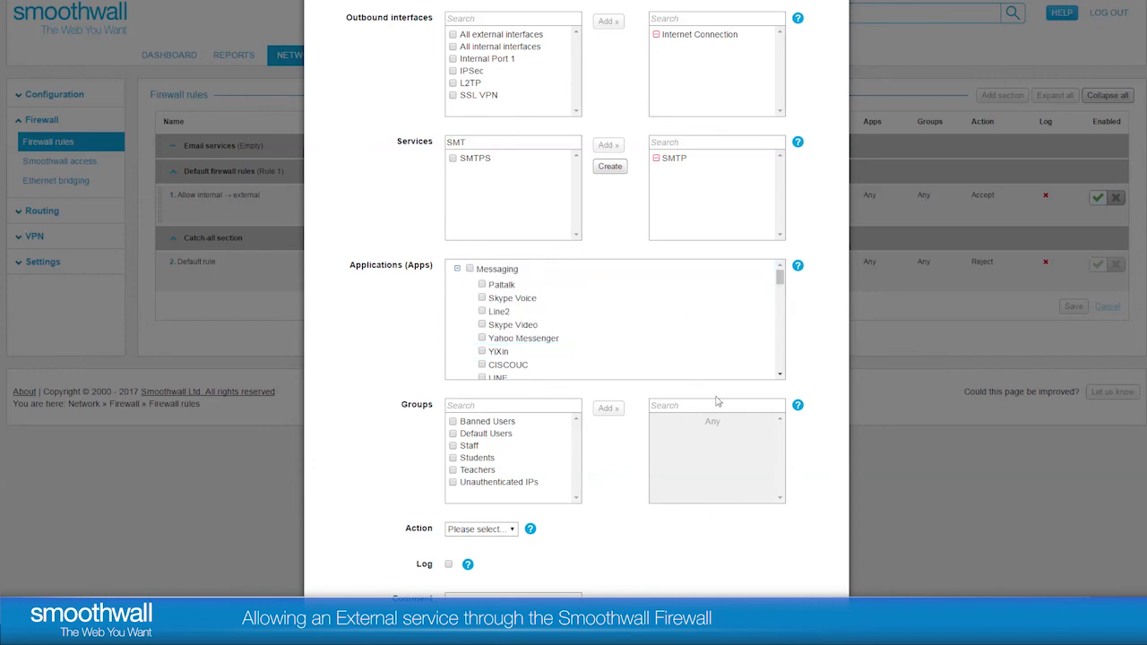
click(511, 406)
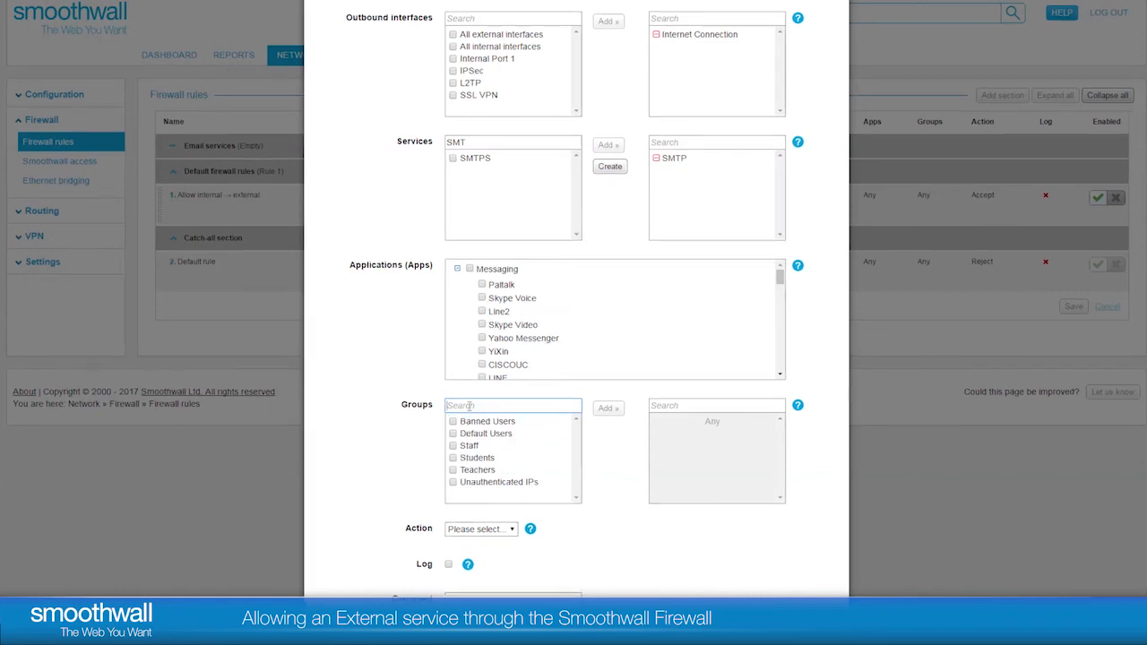
click(488, 432)
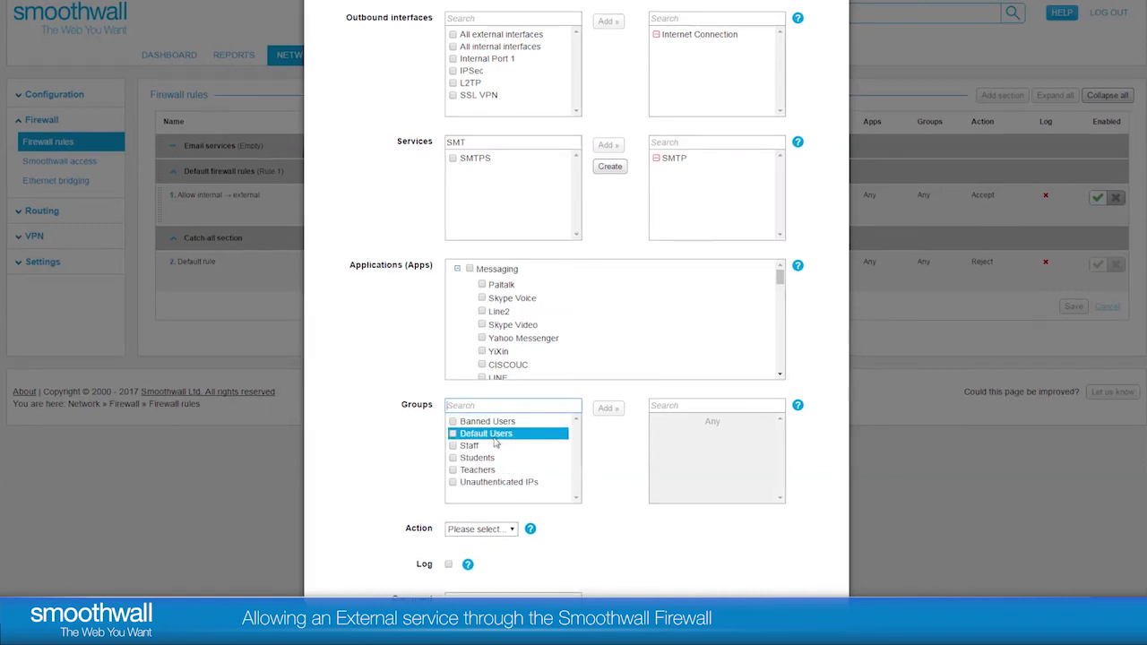
click(487, 422)
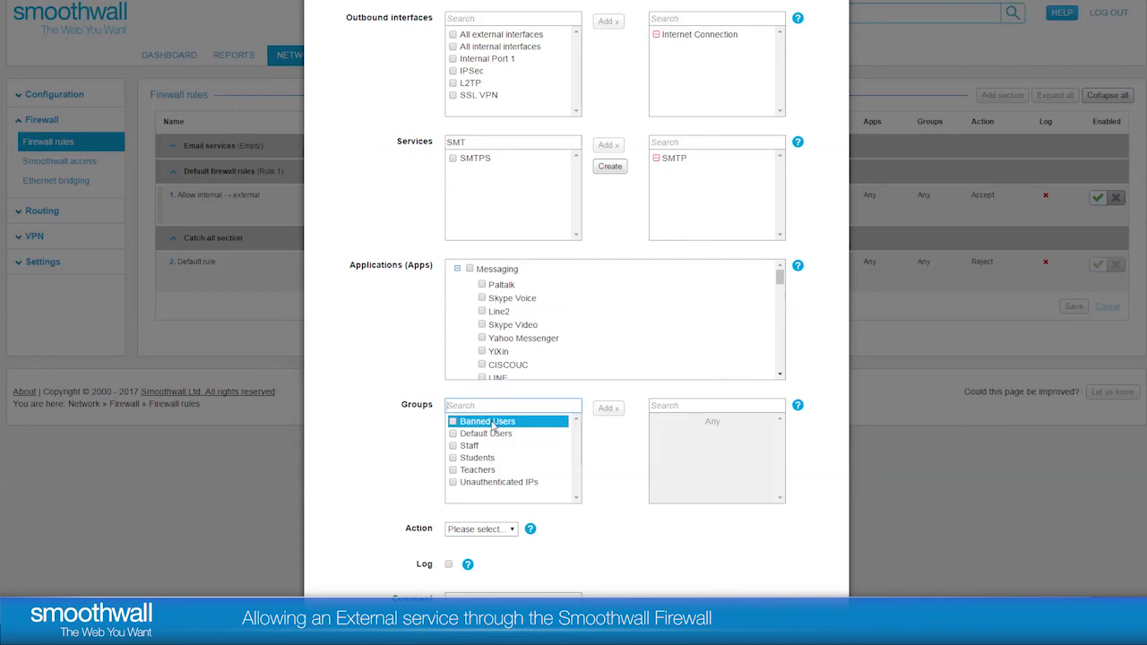
click(470, 444)
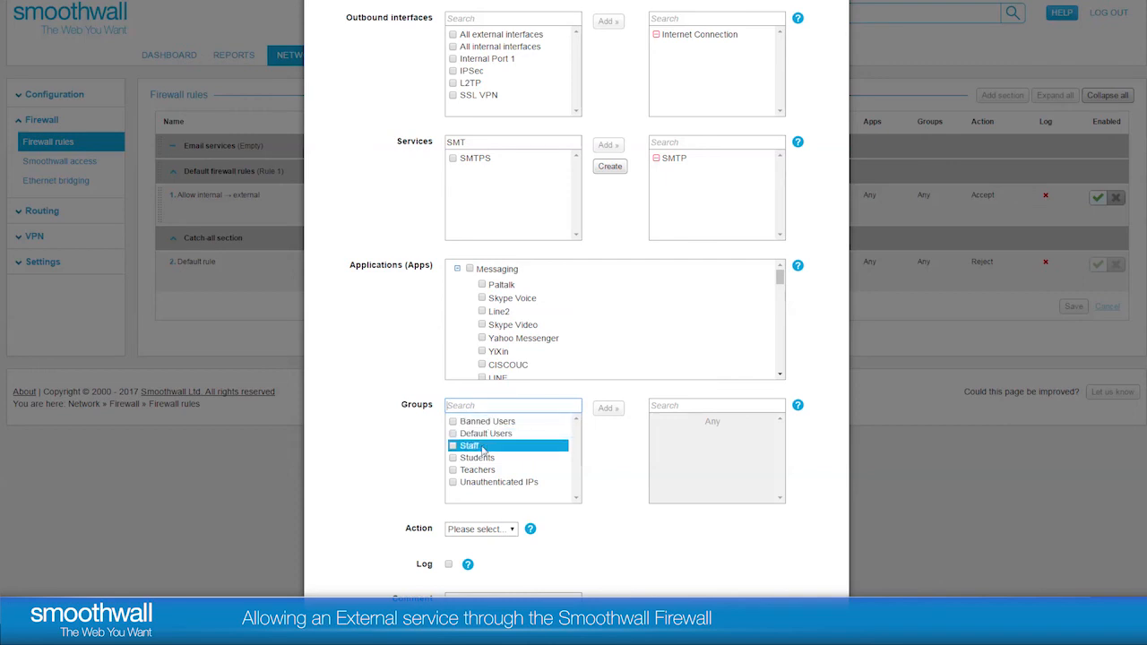
click(476, 457)
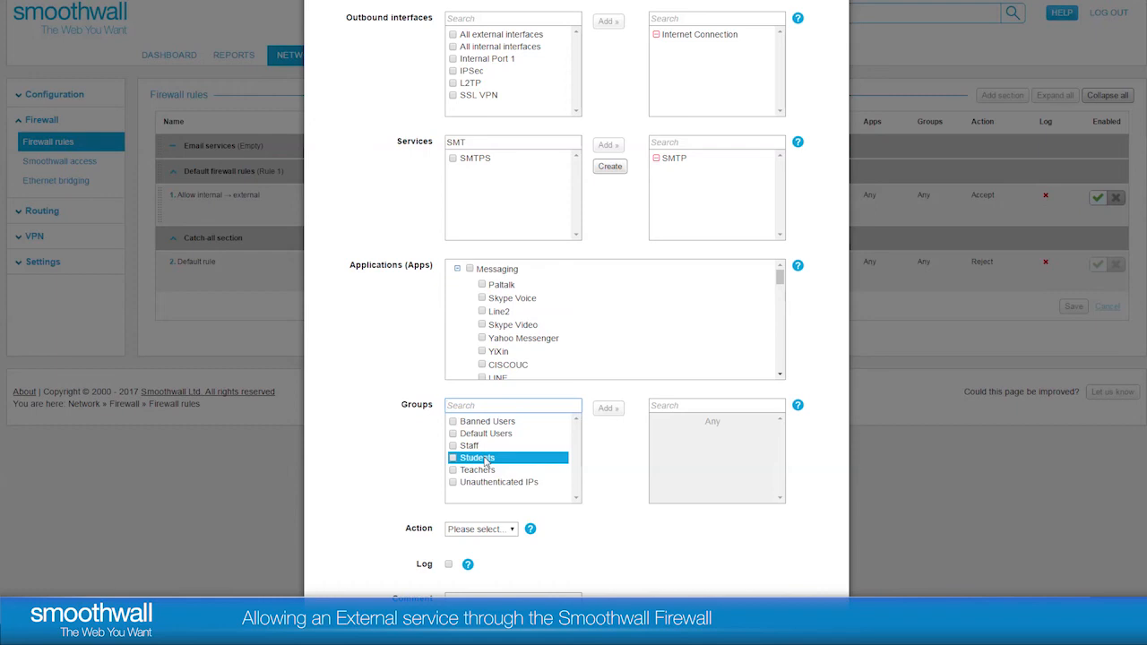
click(476, 457)
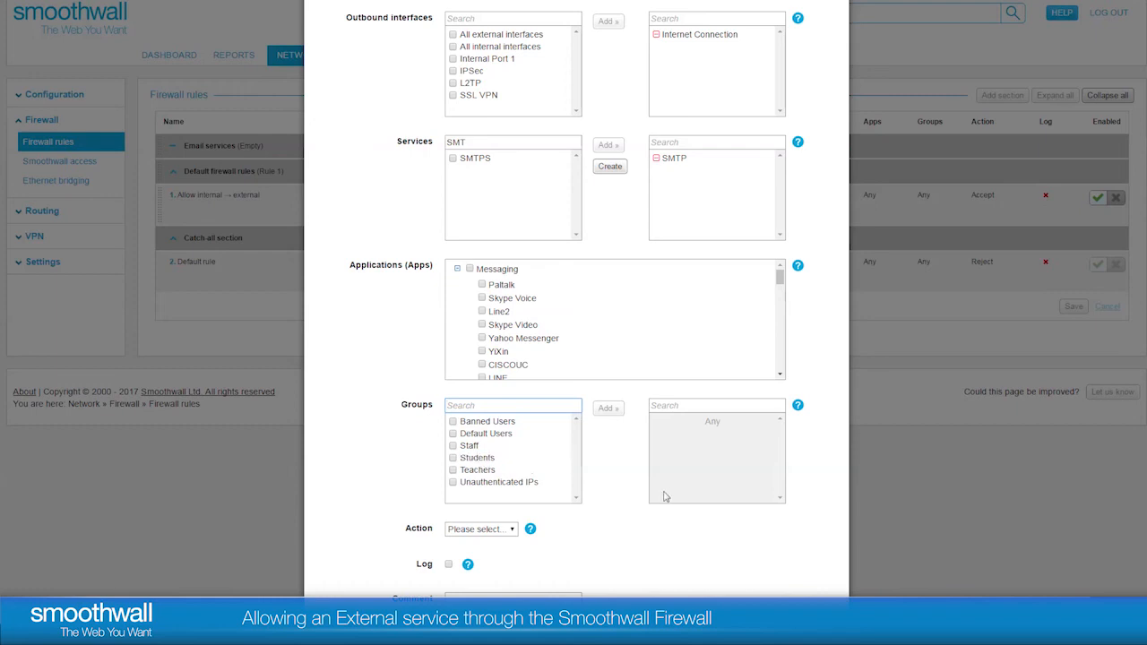
mouse_move(703, 432)
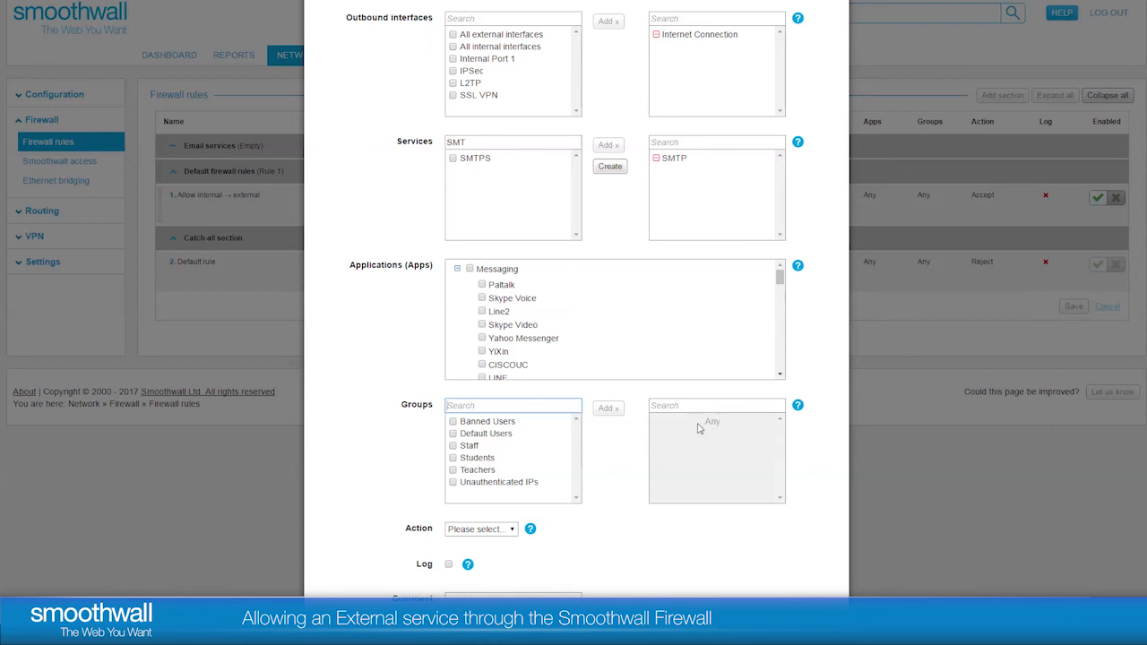
mouse_move(700, 531)
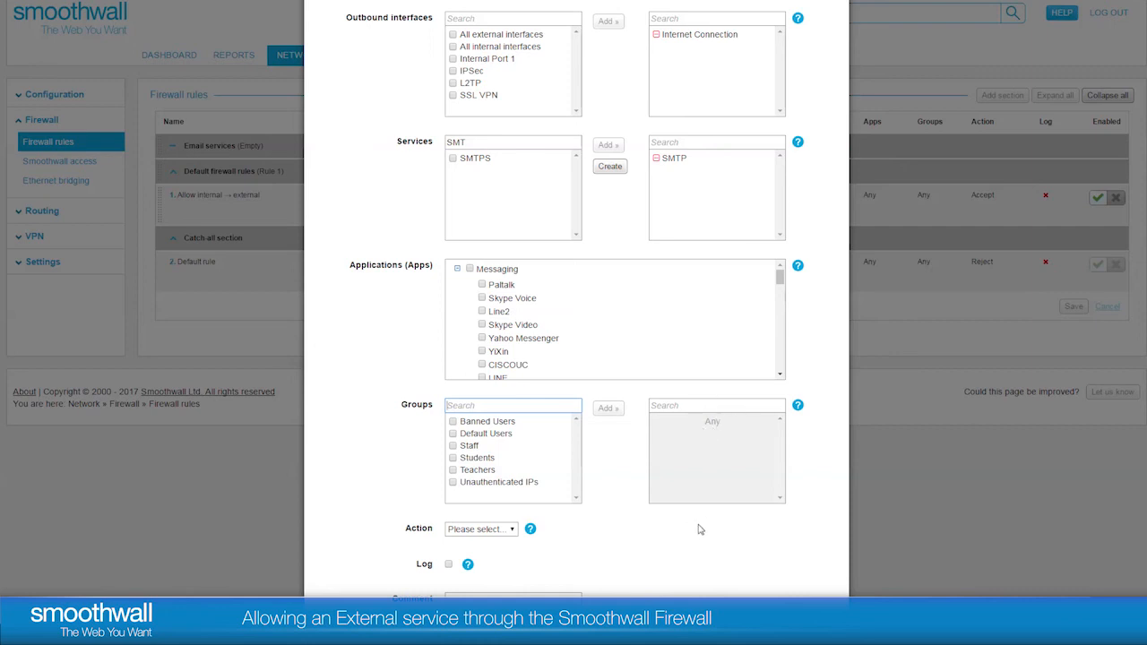
scroll(down, 3)
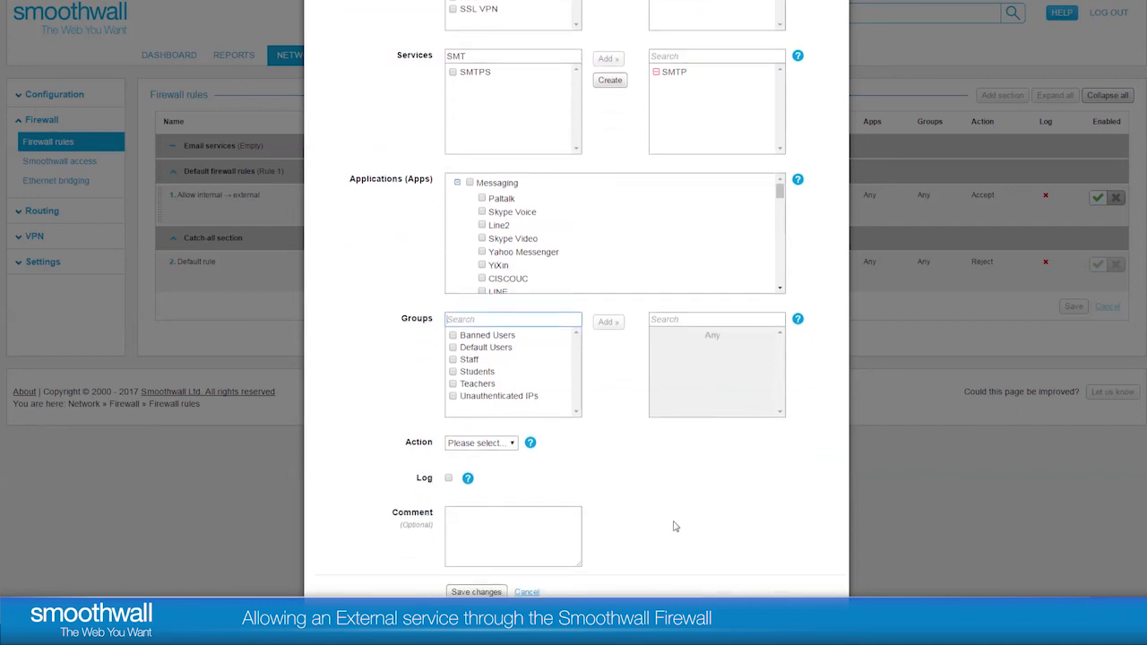
mouse_move(624, 462)
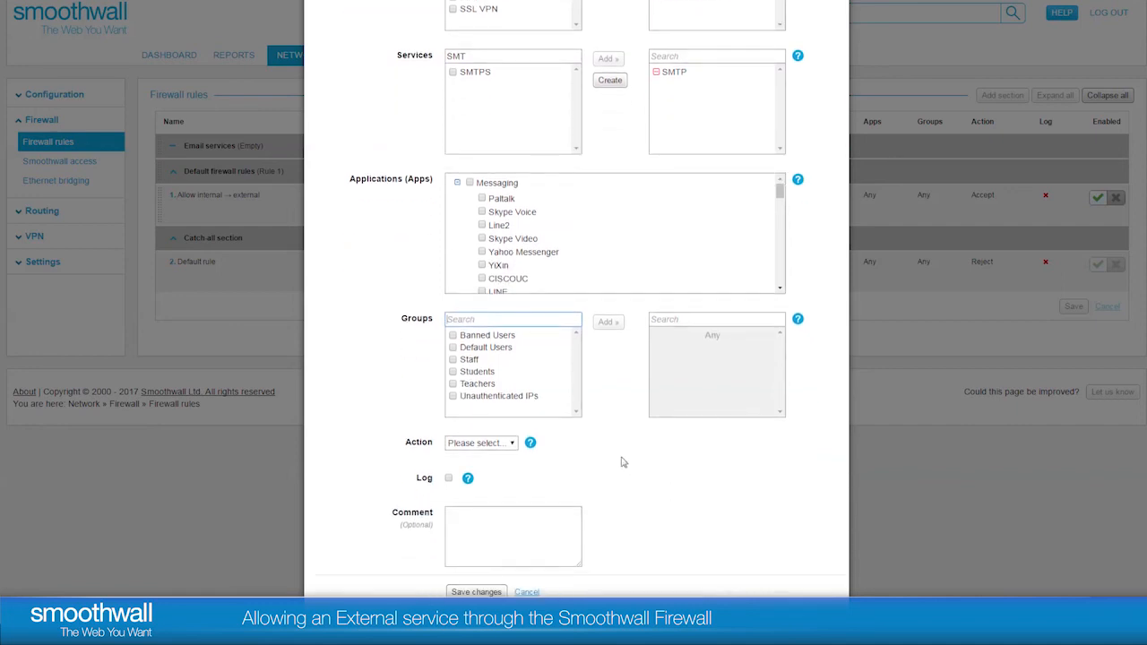
- Set the rule's action to Accept with logging turned on
click(530, 443)
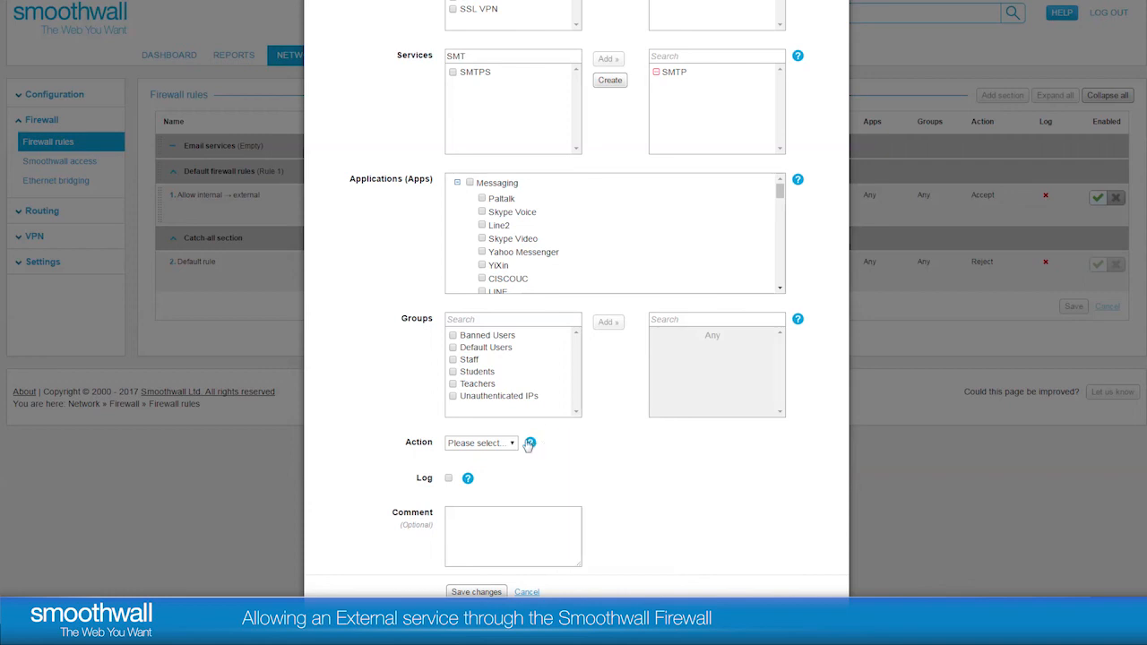
click(480, 443)
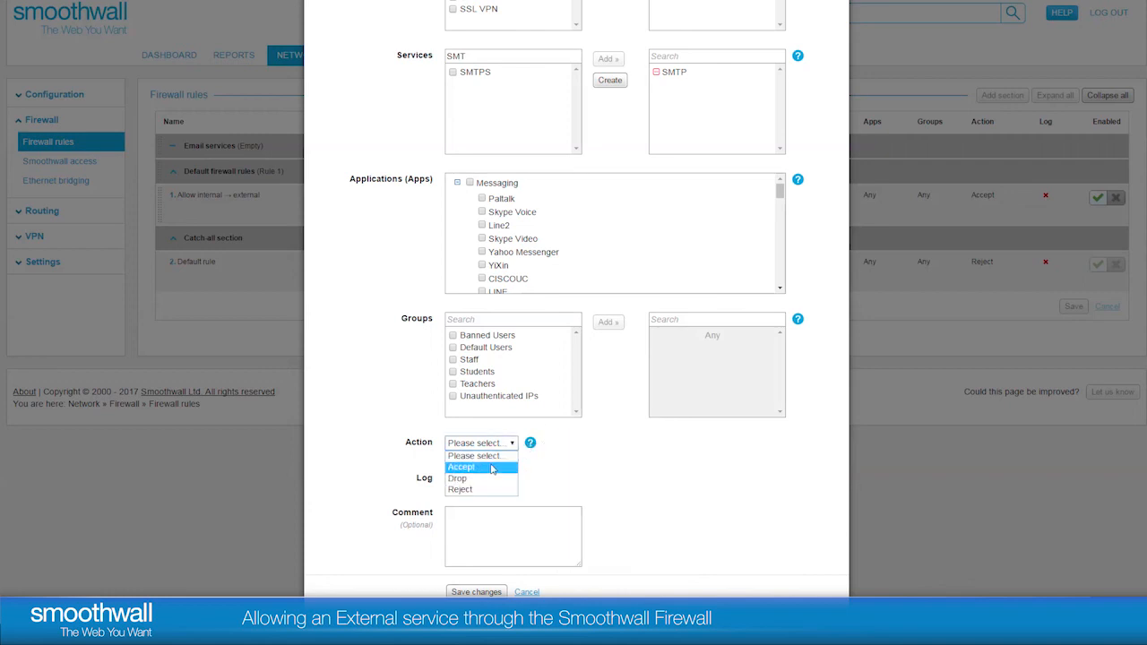
click(462, 466)
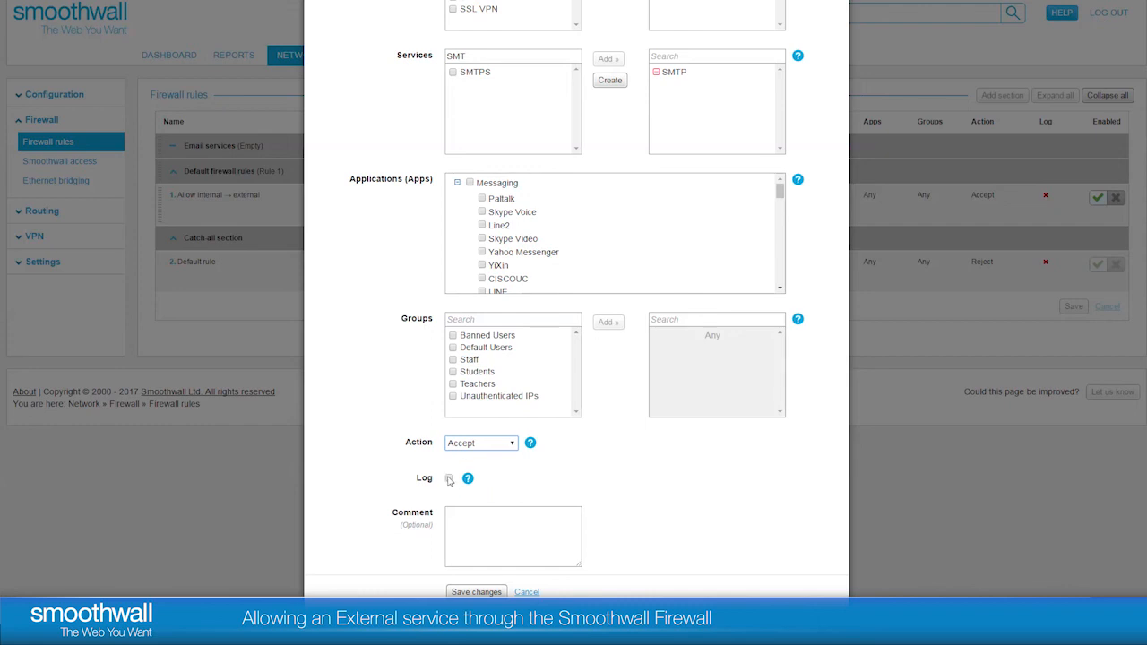
click(449, 477)
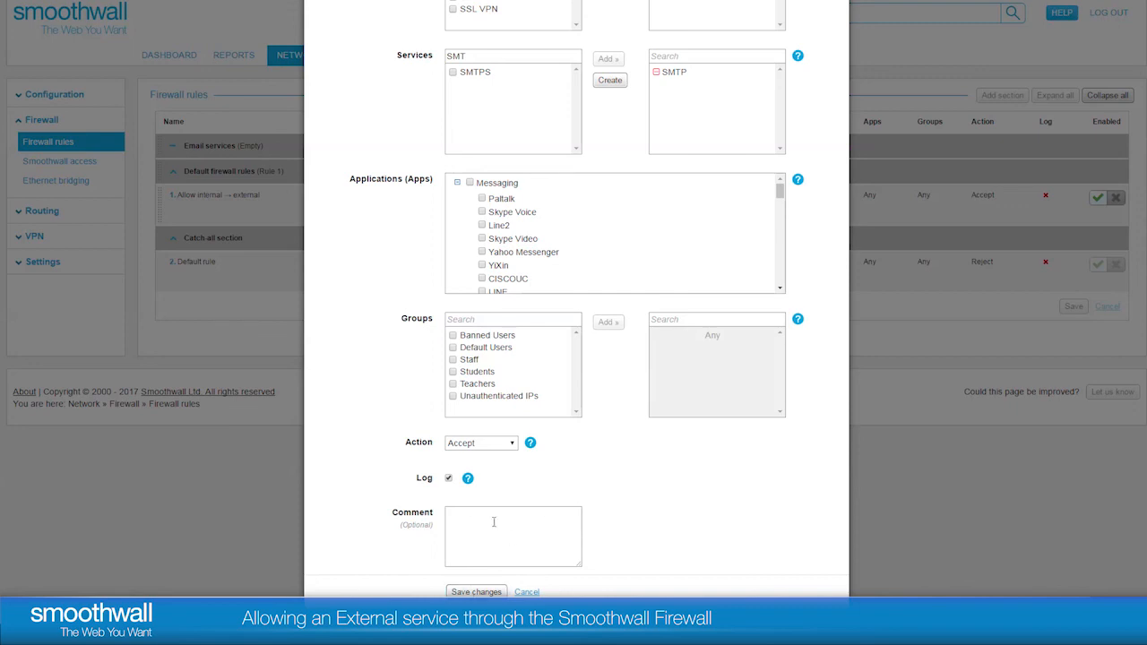
click(477, 592)
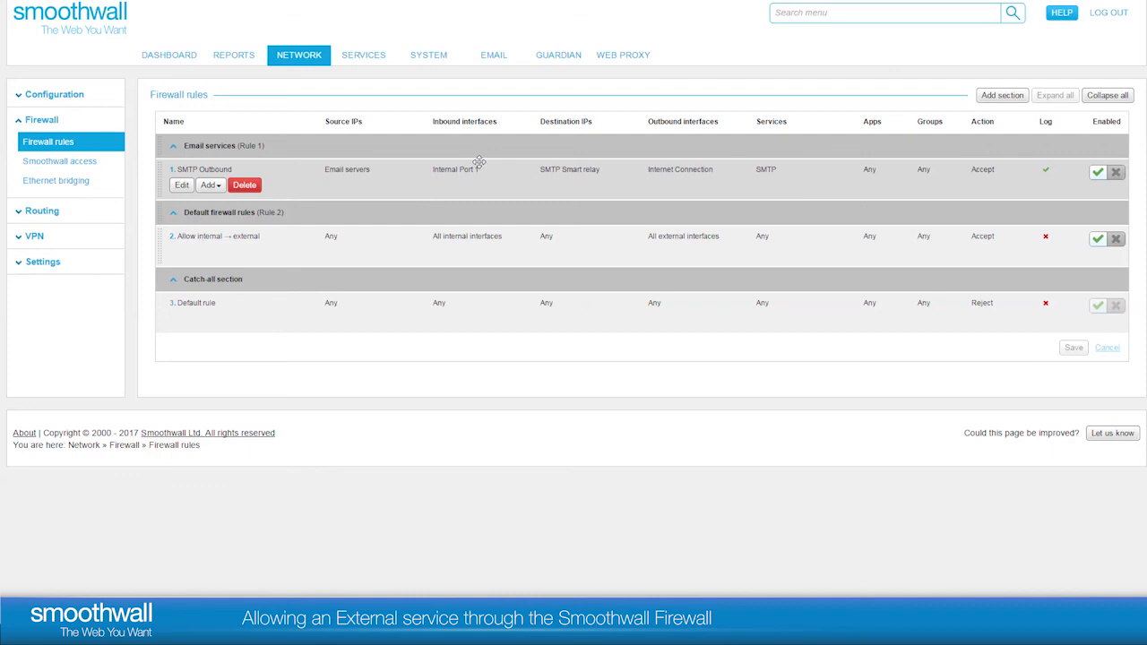
mouse_move(567, 169)
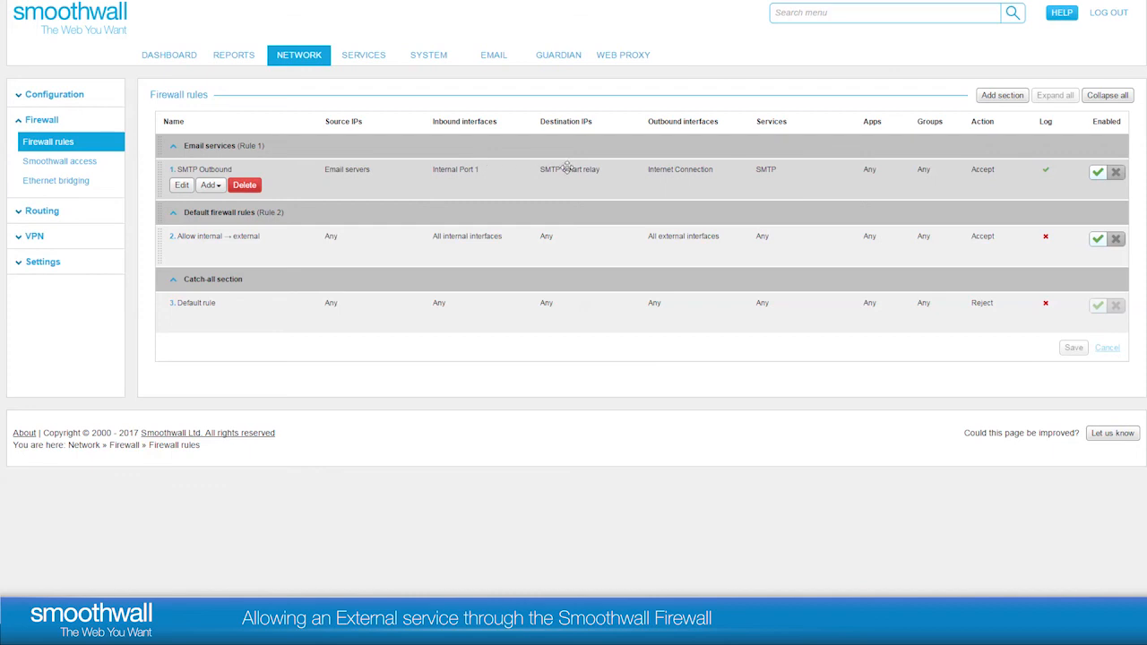
mouse_move(760, 172)
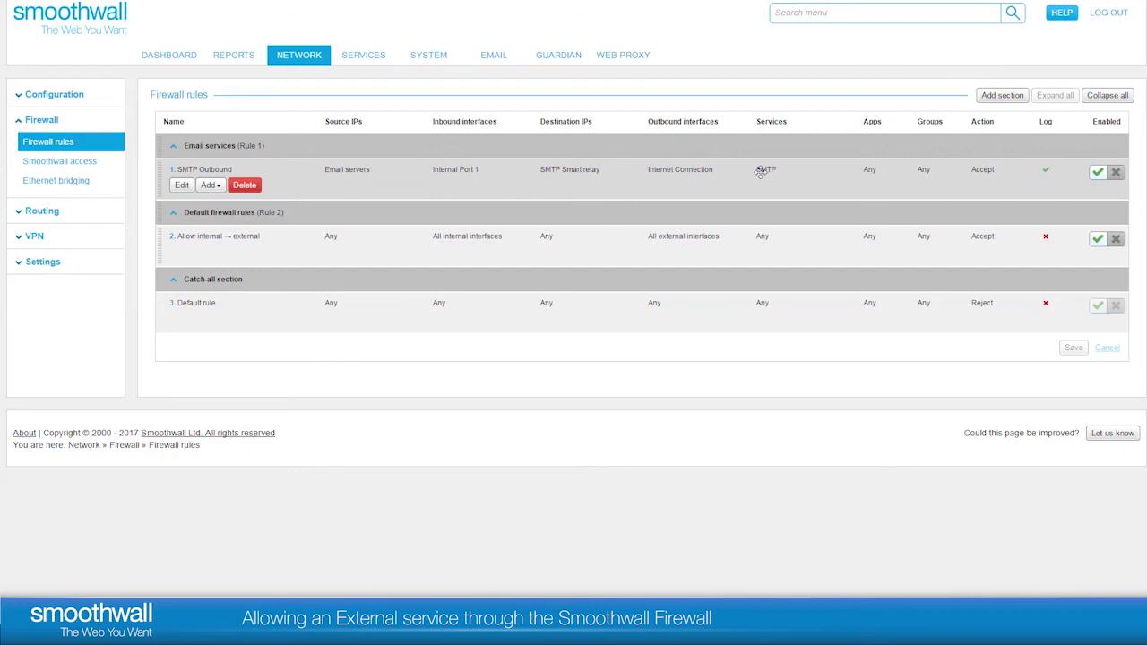
mouse_move(983, 170)
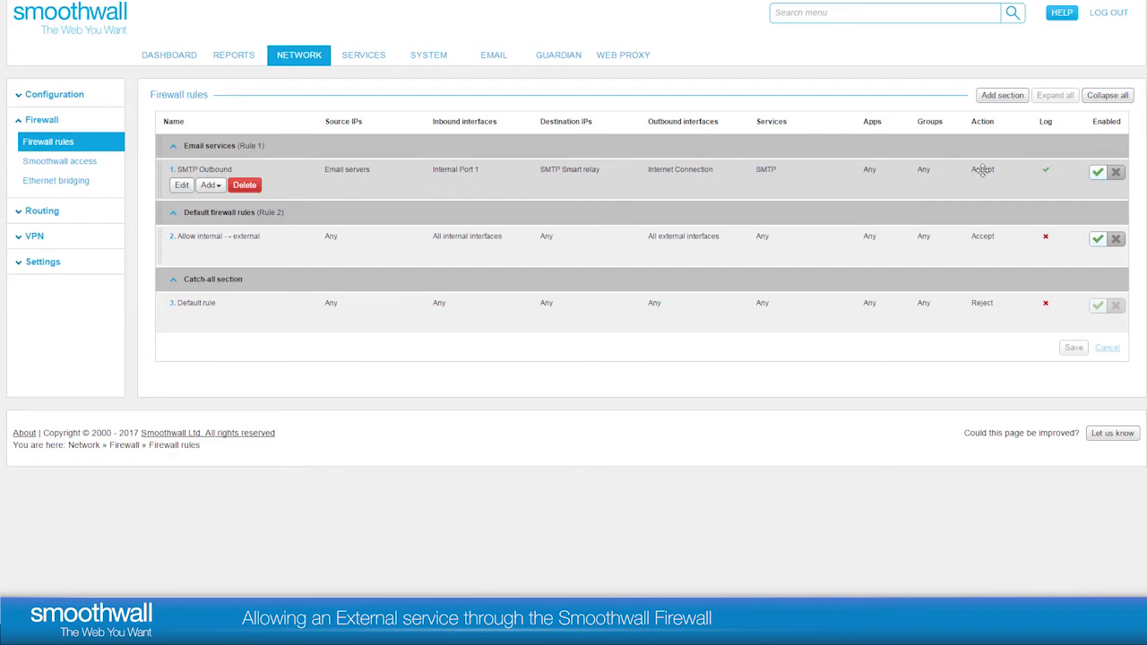
mouse_move(979, 177)
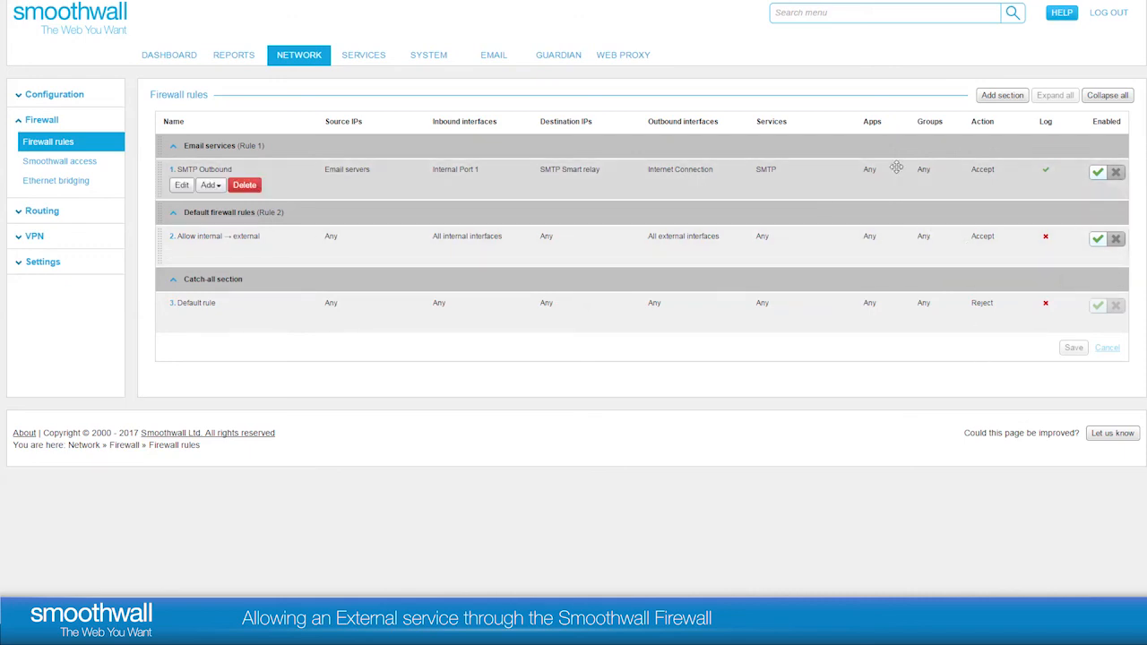
mouse_move(591, 266)
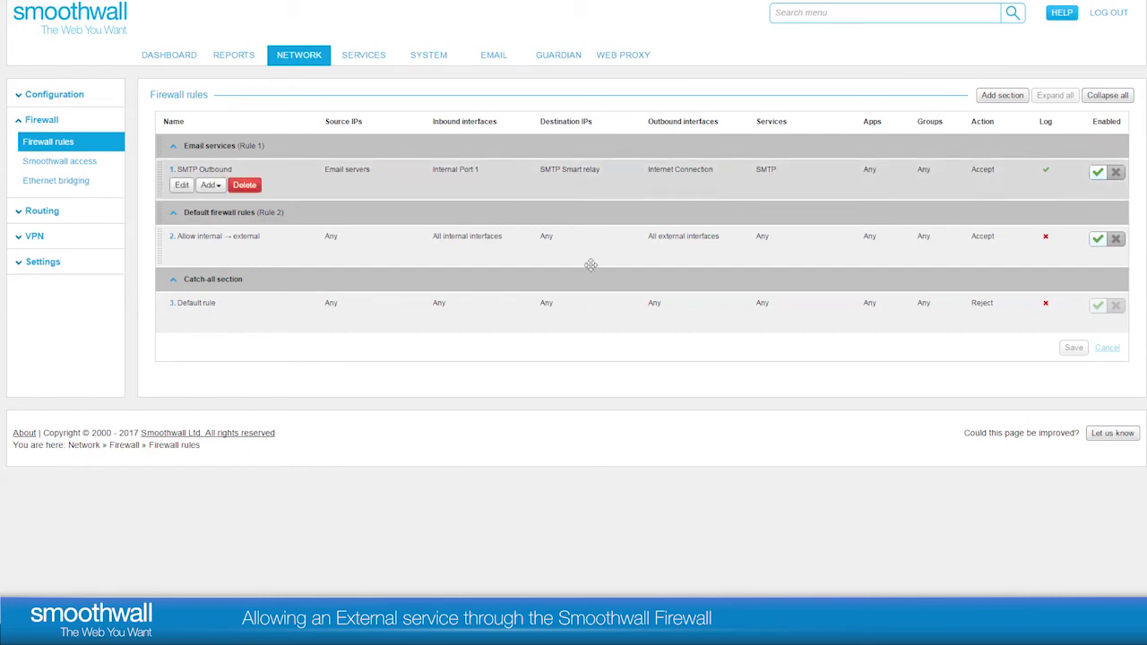
mouse_move(571, 283)
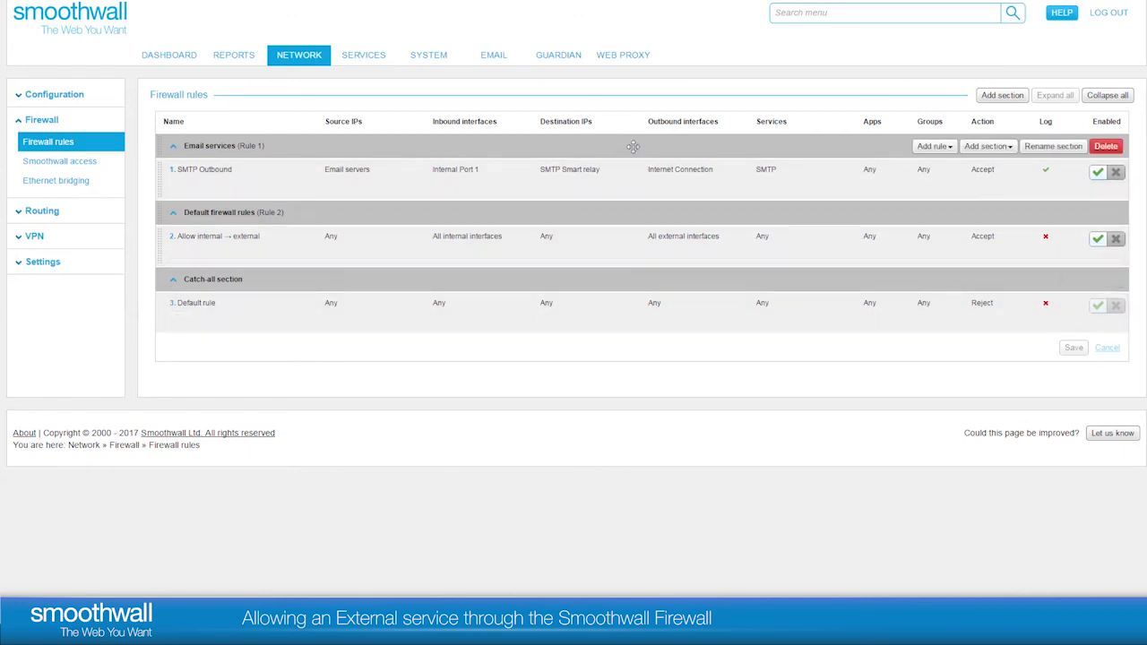
- Drag the Email services section below the Catch-all section
drag(222, 146, 222, 348)
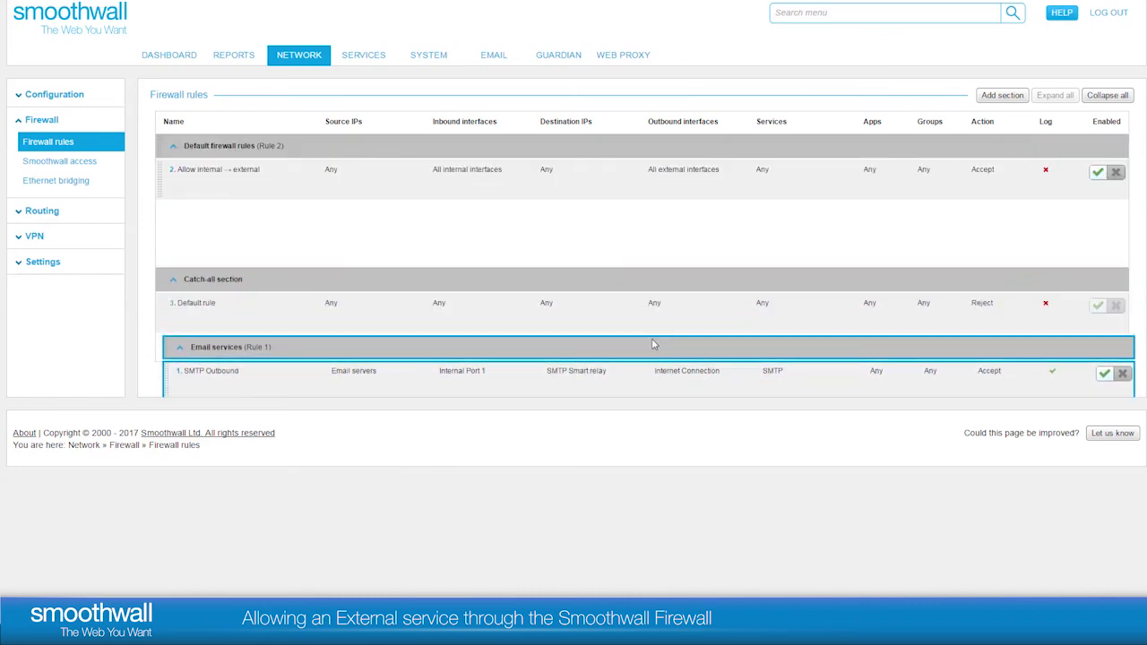